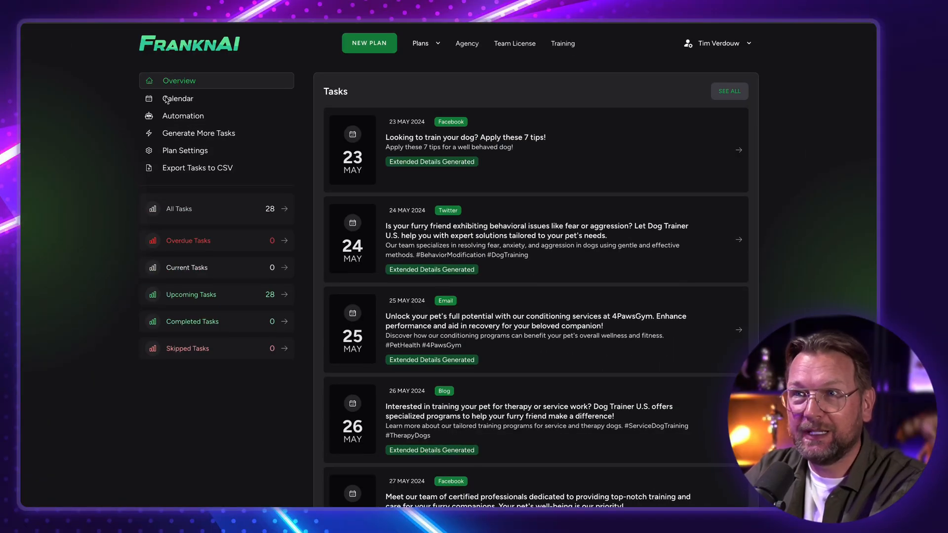
Browse the dog trainer plan's calendar into June 2024, then return to the main Dashboard
click(178, 98)
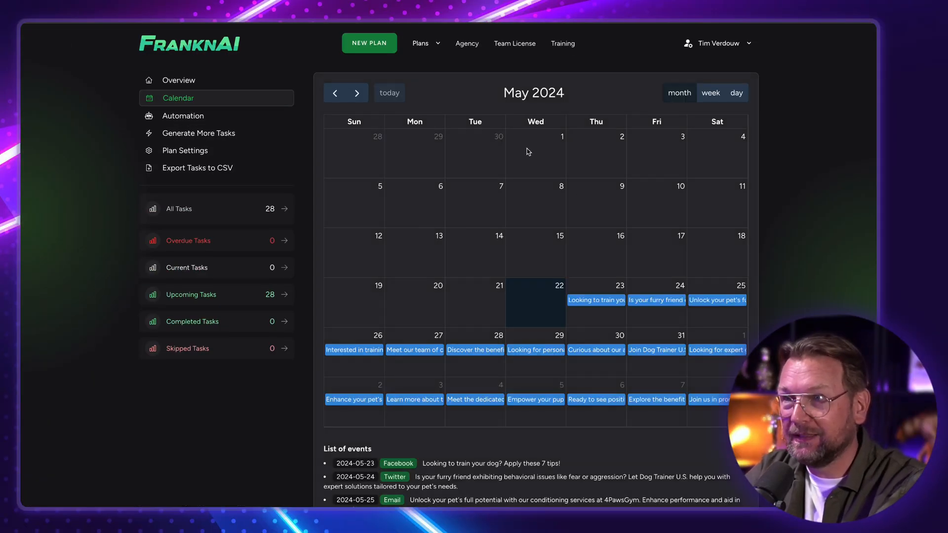
click(356, 93)
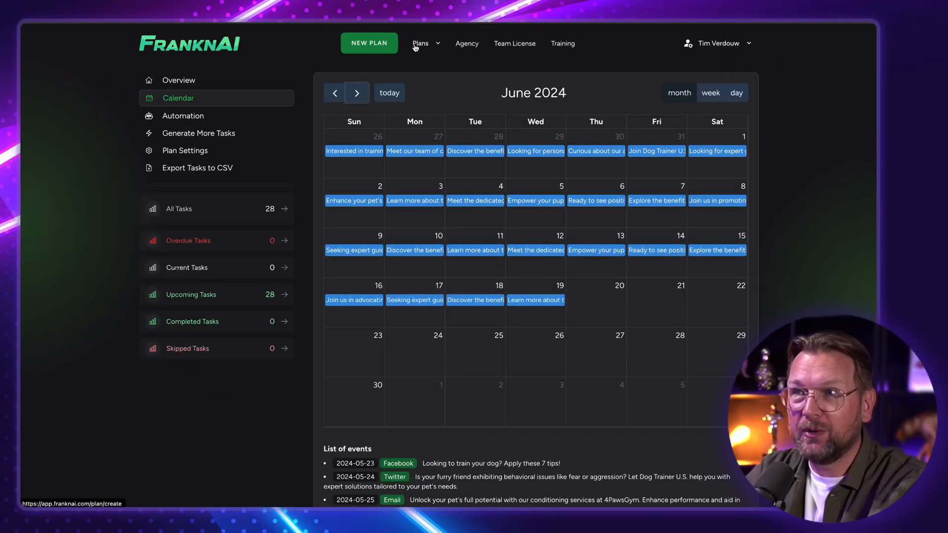
click(420, 43)
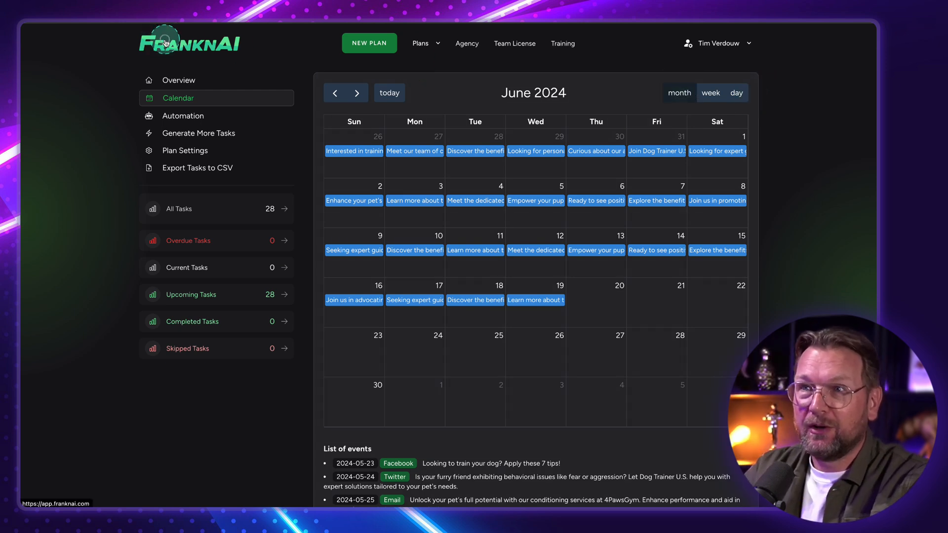
click(178, 80)
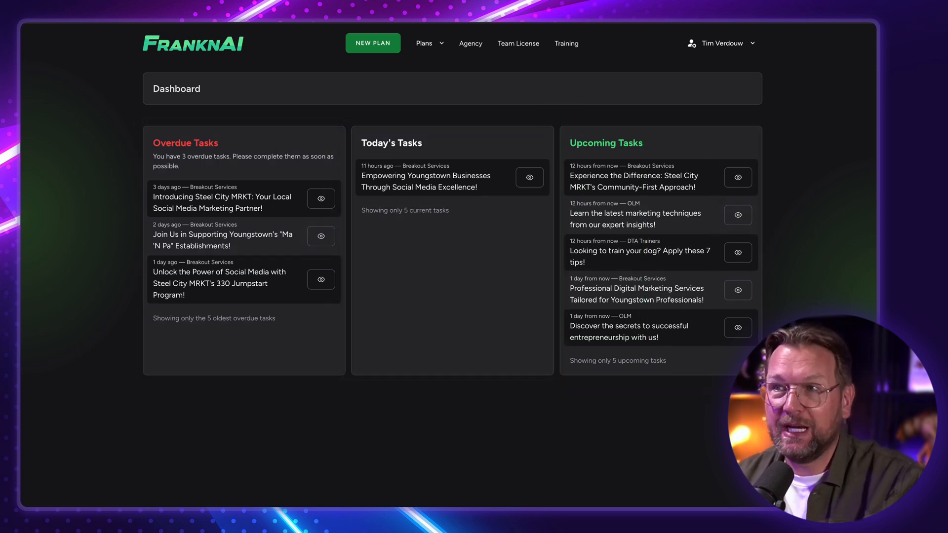
click(321, 236)
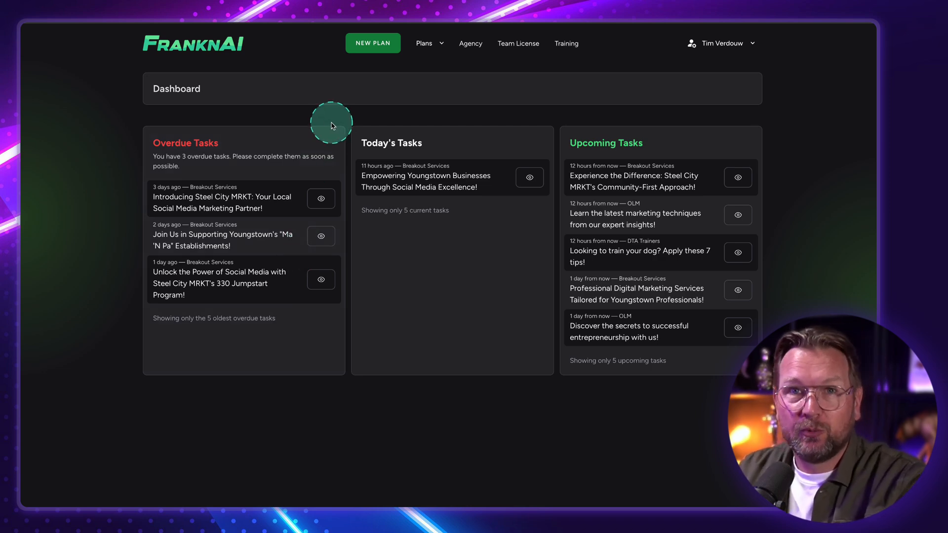
mouse_move(262, 51)
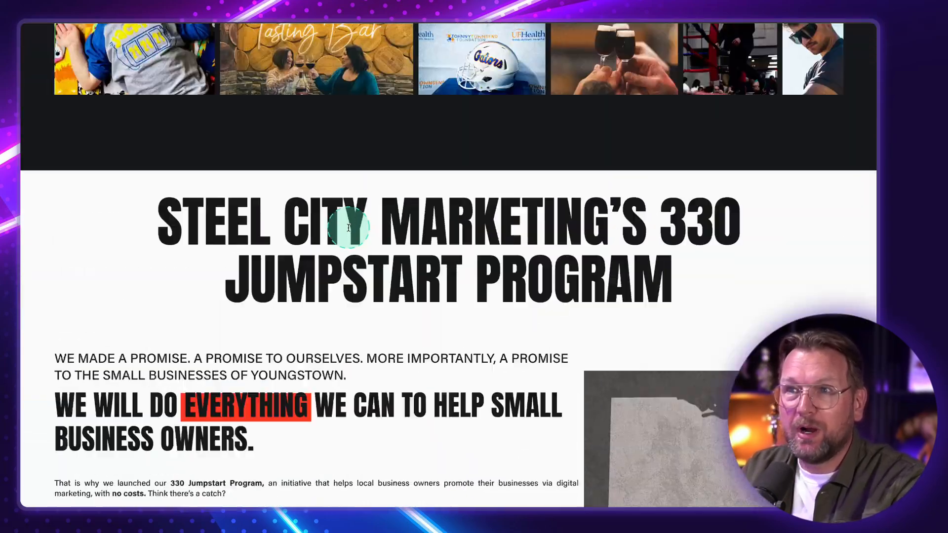
right_click(348, 228)
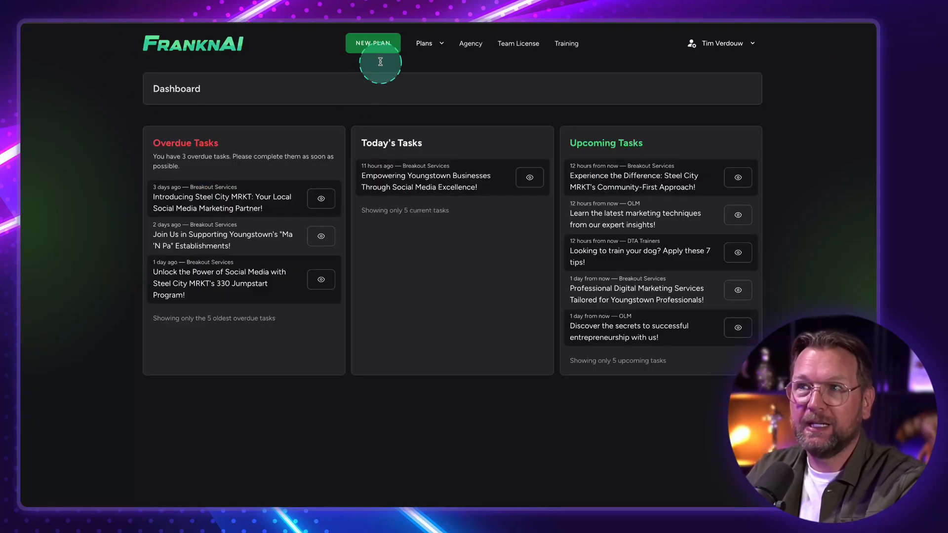
Start a new plan named Youngstown and choose Website as its source
click(372, 43)
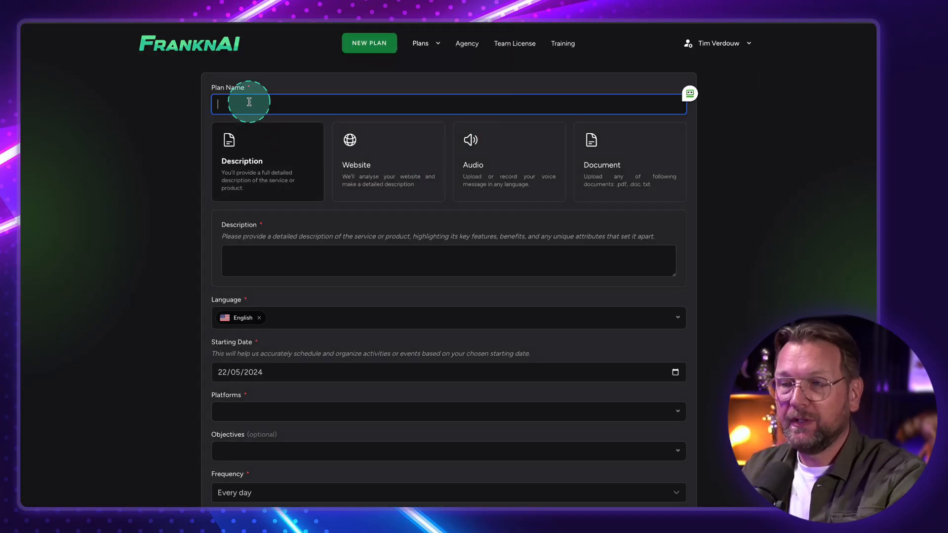
text(Youngstown)
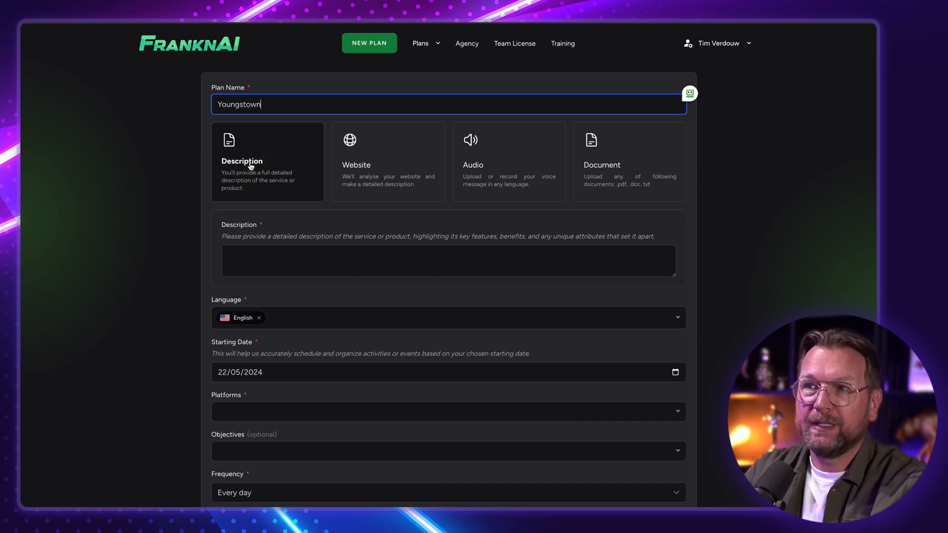
click(256, 261)
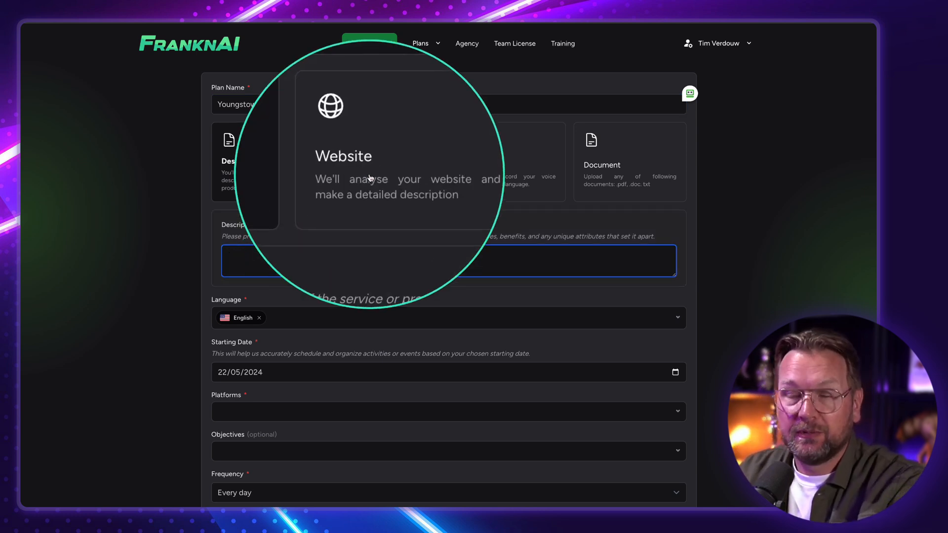
click(388, 161)
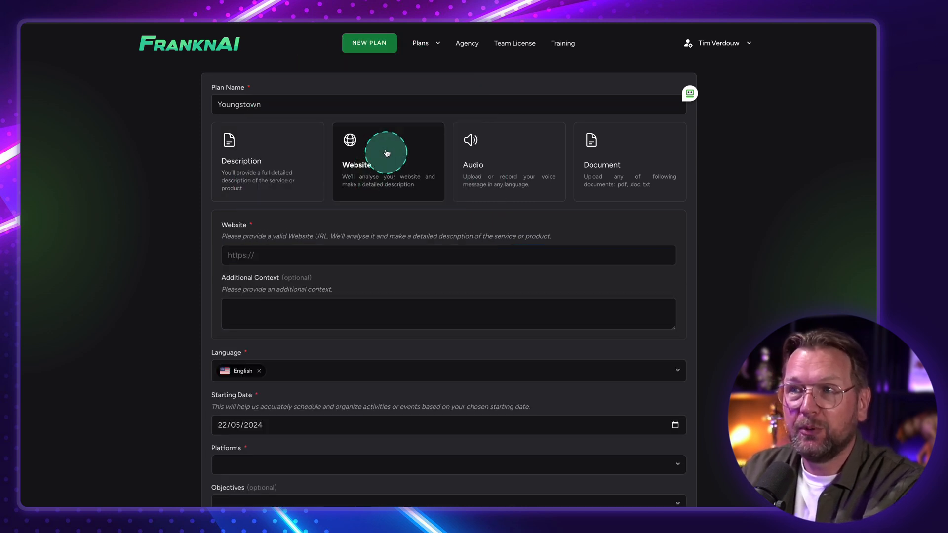
right_click(259, 255)
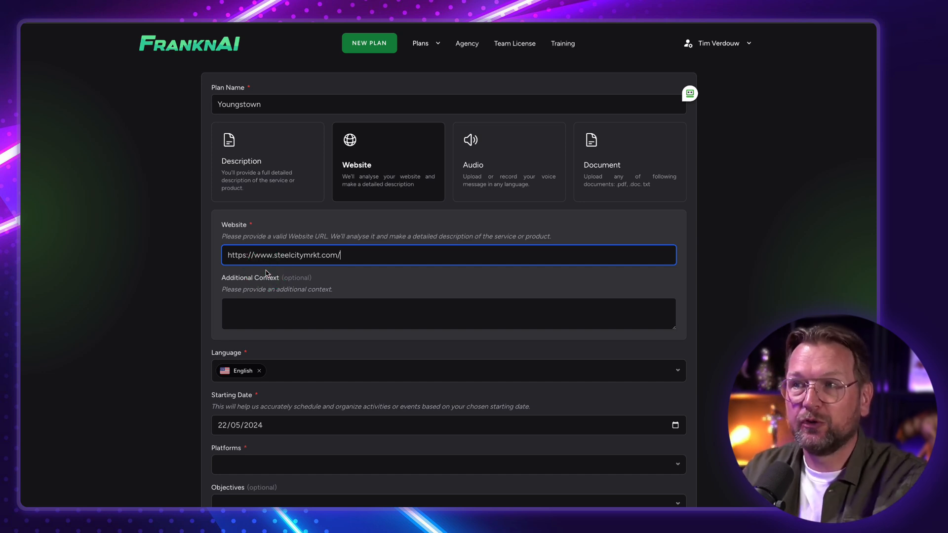
mouse_move(480, 161)
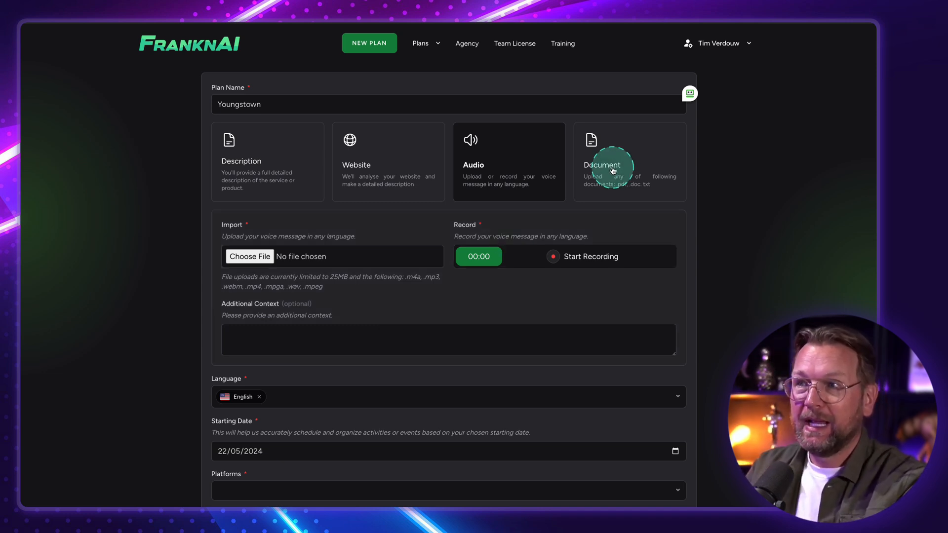
click(608, 162)
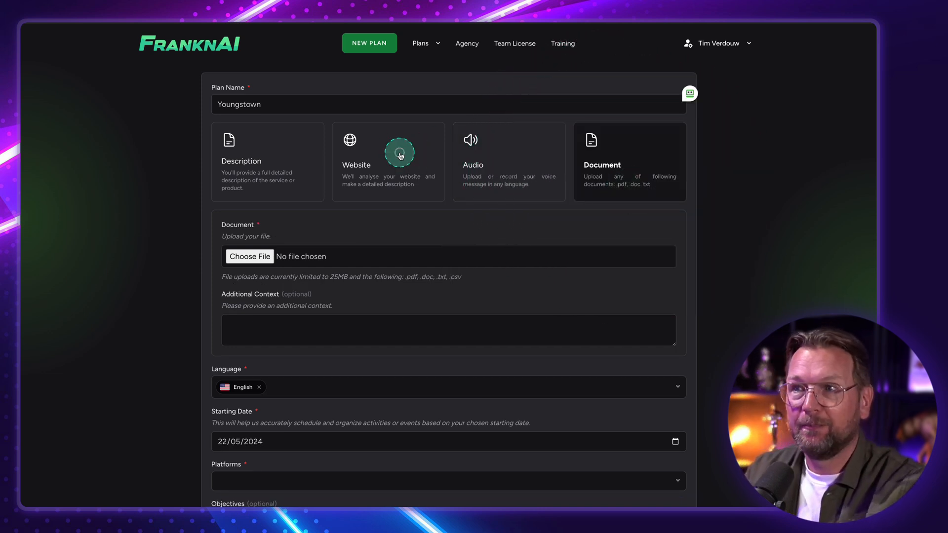
click(388, 161)
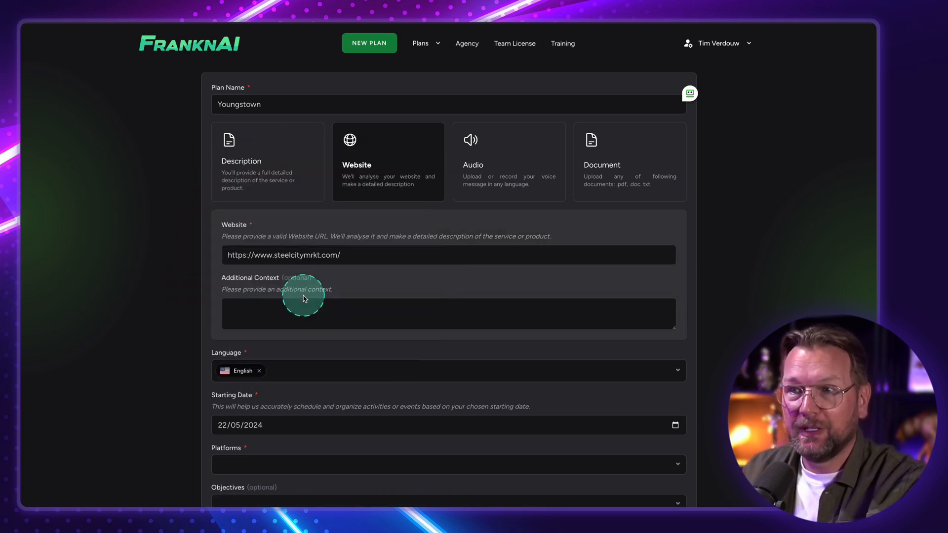
Keep English as the language and choose Facebook, Twitter, Medium and one more platform
scroll(down, 3)
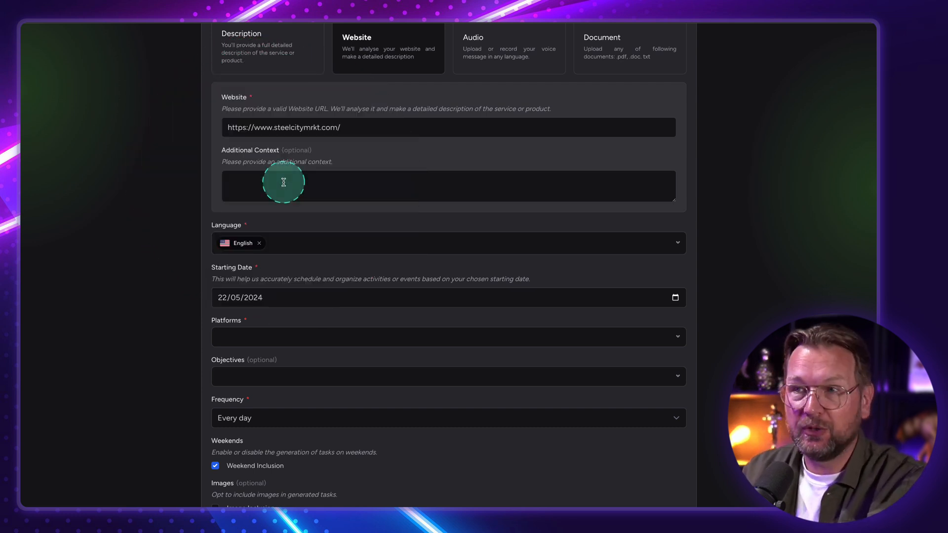
scroll(down, 3)
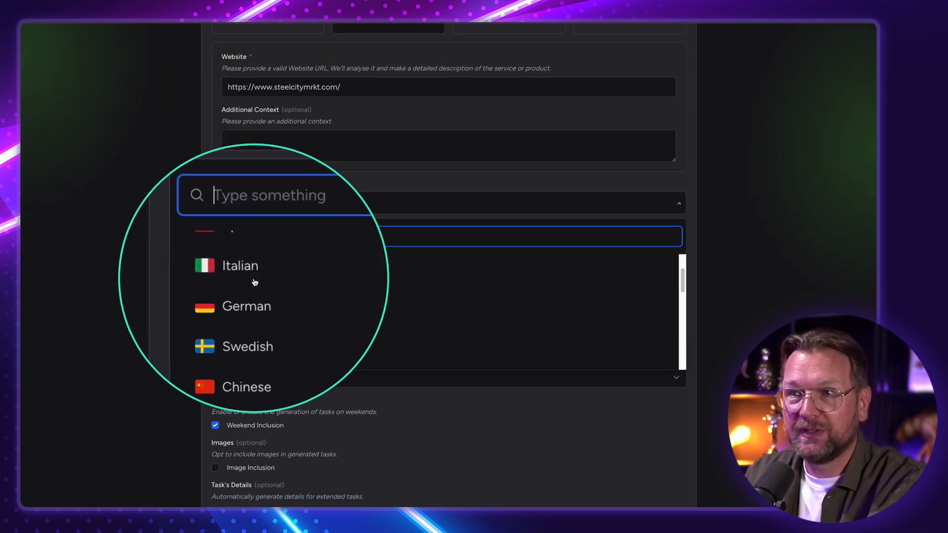
scroll(down, 3)
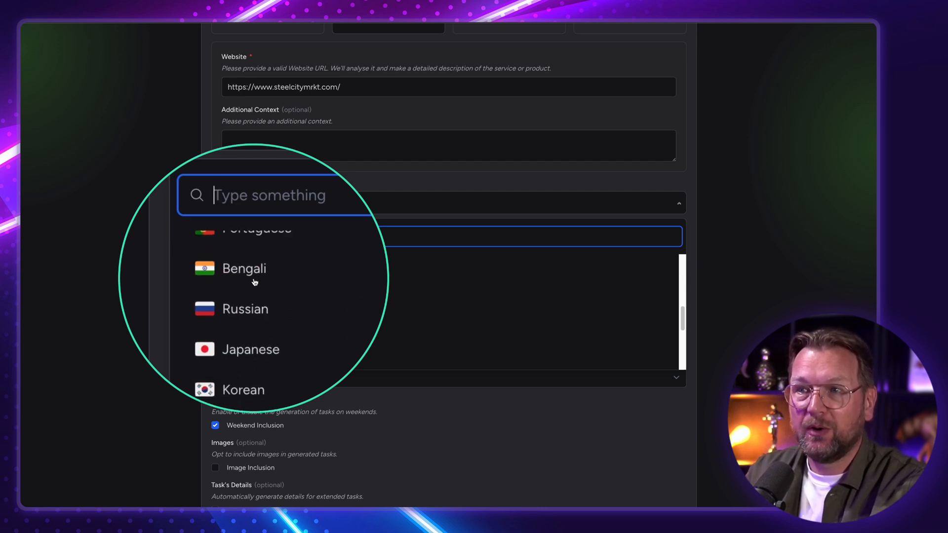
scroll(down, 3)
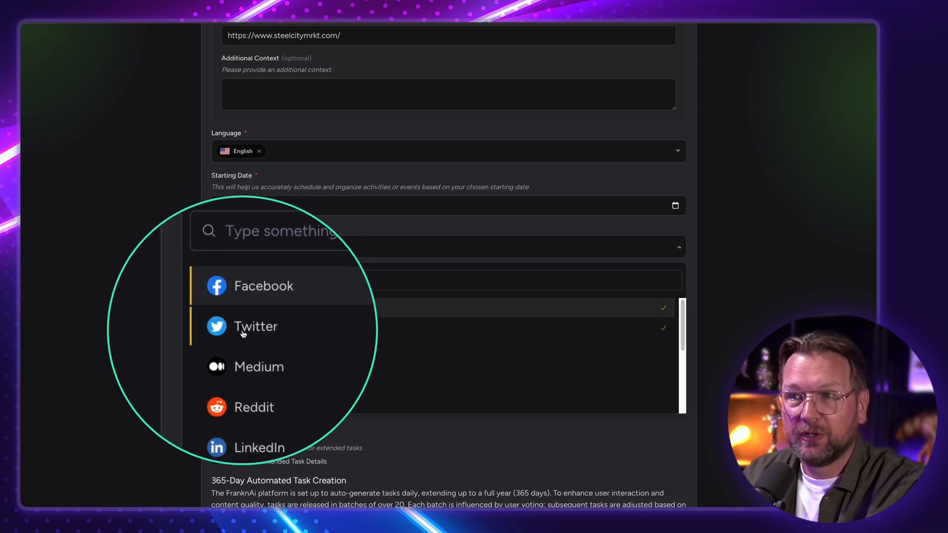
scroll(down, 3)
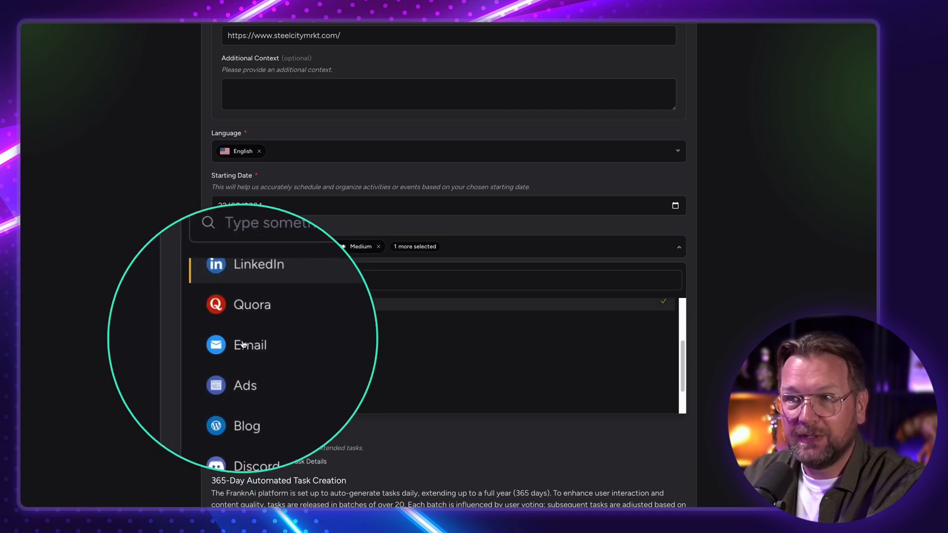
scroll(down, 3)
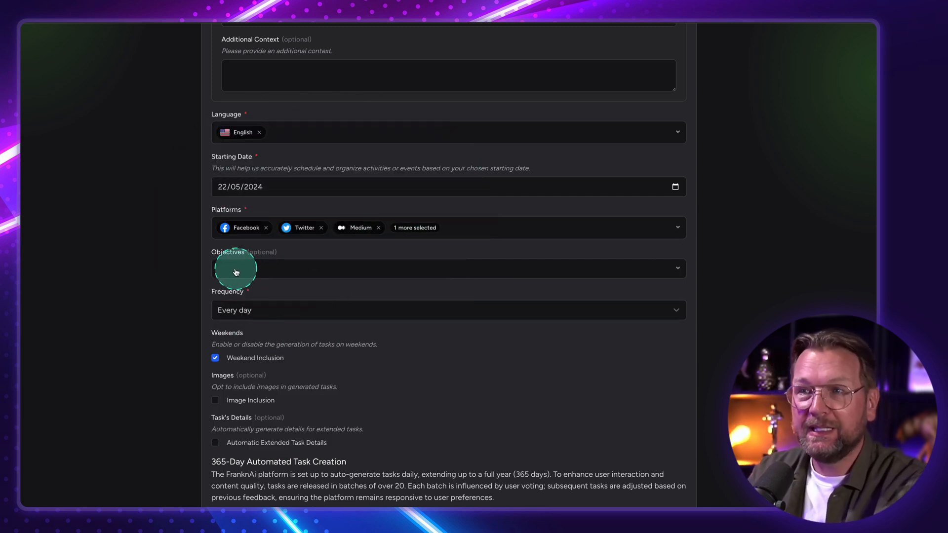
Select the objectives Generating qualified leads, Increasing the Number of Subscribers and Improving Customer Retention
click(448, 268)
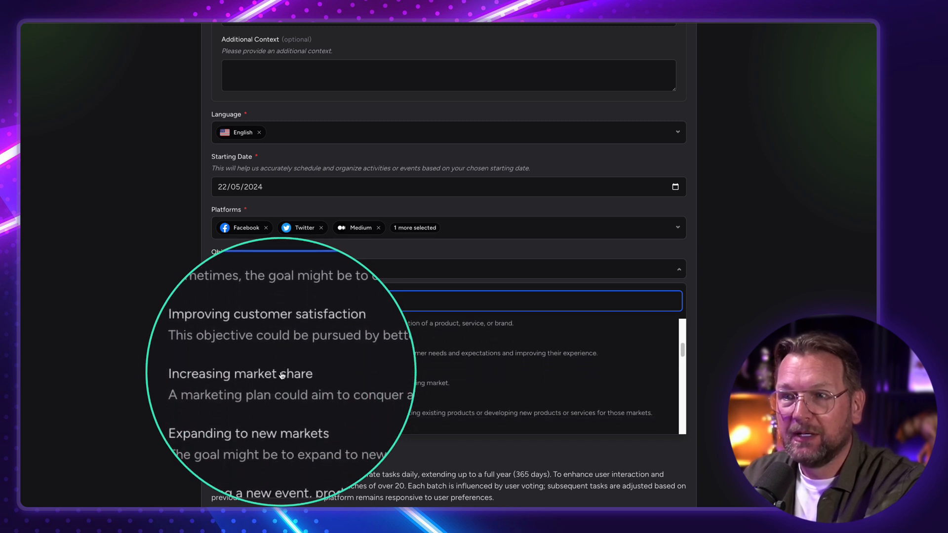
scroll(down, 3)
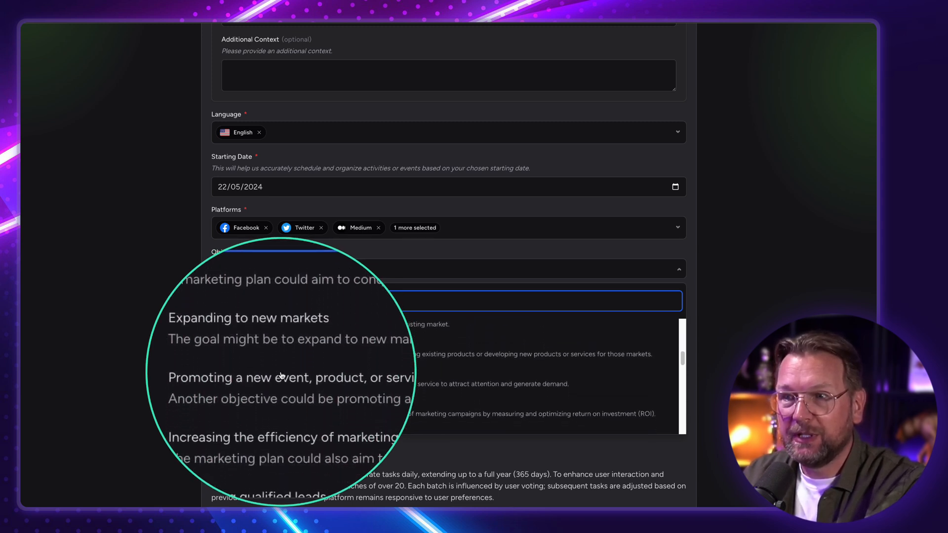
scroll(down, 3)
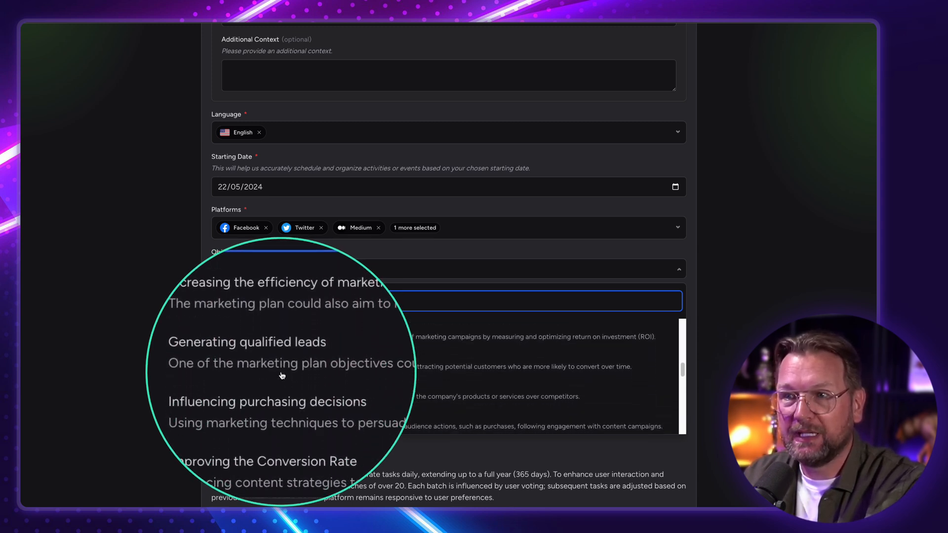
click(246, 342)
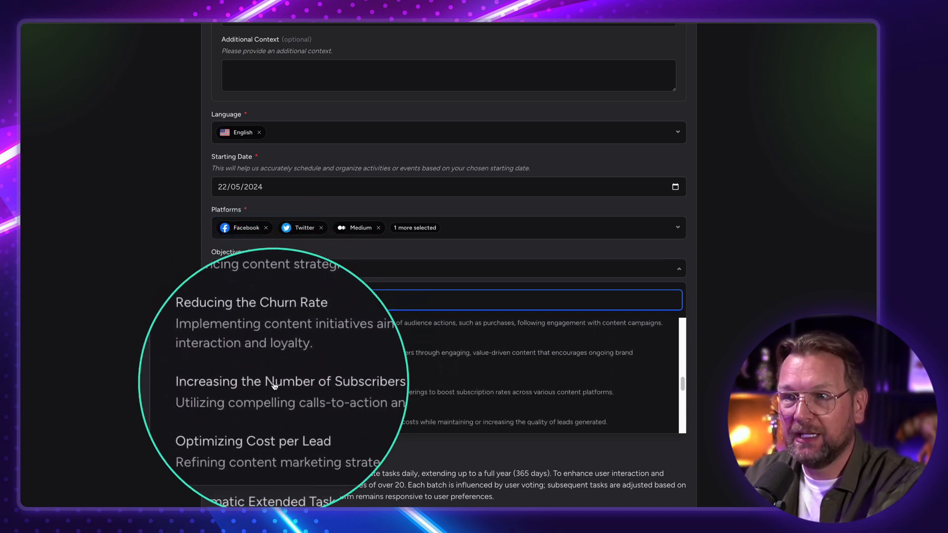
click(290, 381)
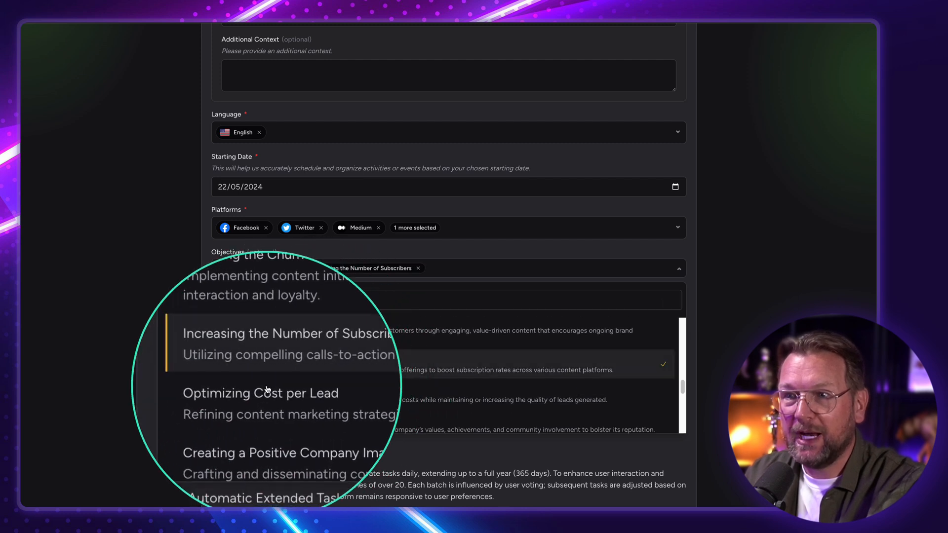
scroll(down, 3)
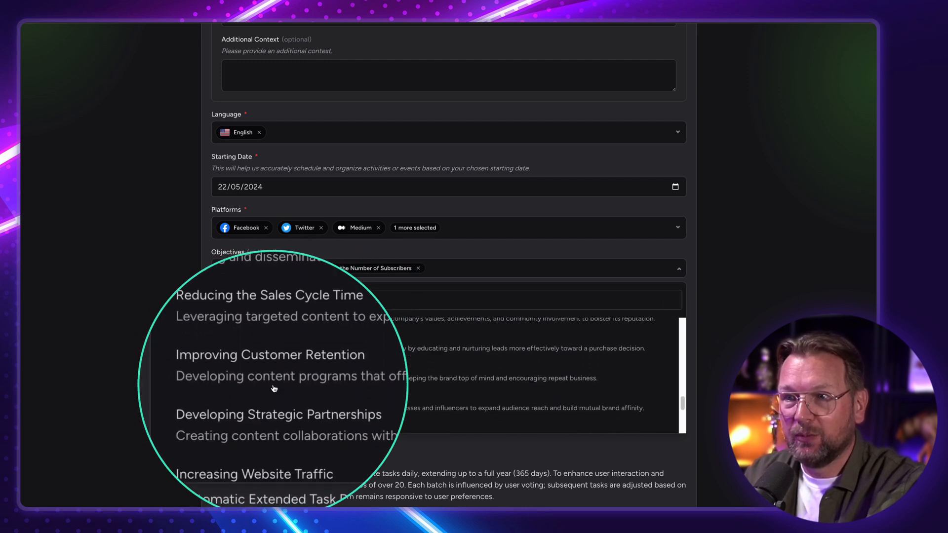
click(269, 354)
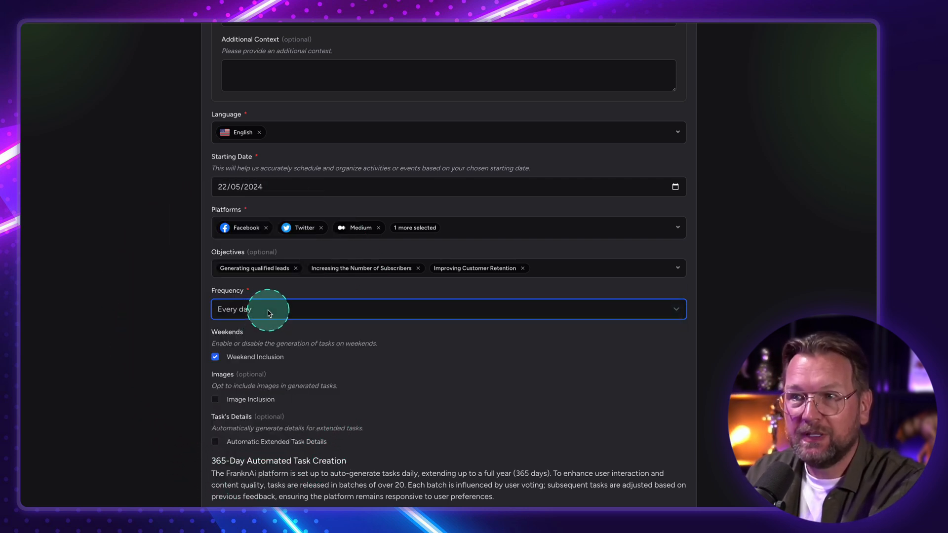
Enable Image Inclusion and Automatic Extended Task Details, then proceed to generate the plan
scroll(down, 3)
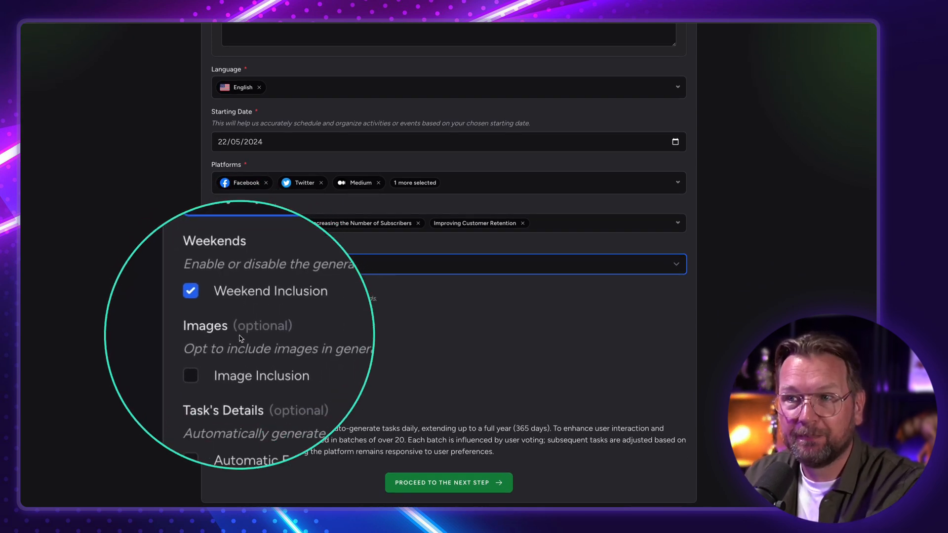
click(189, 375)
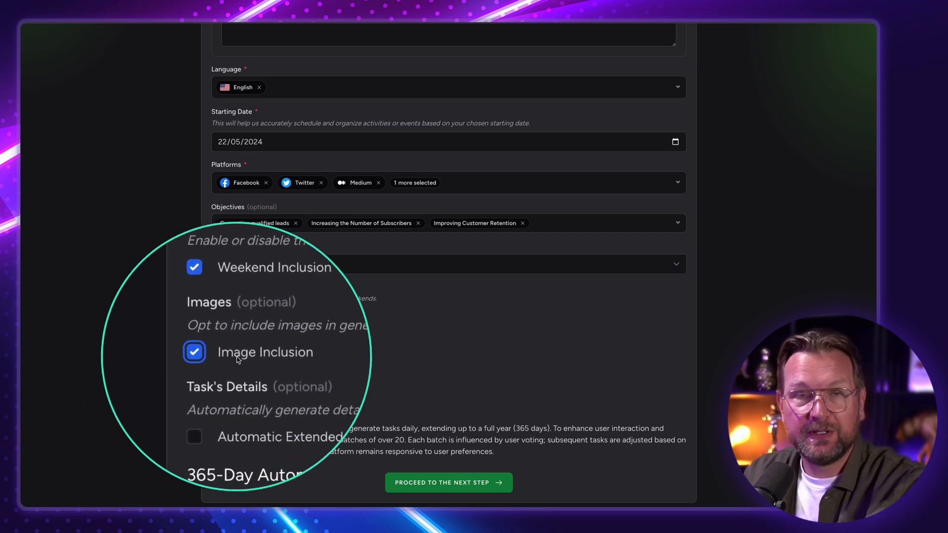
scroll(down, 3)
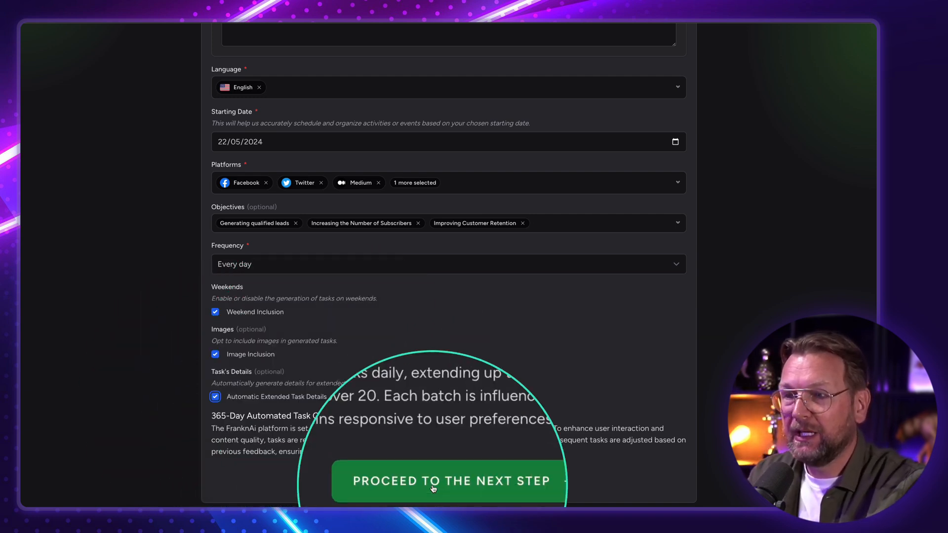
click(449, 481)
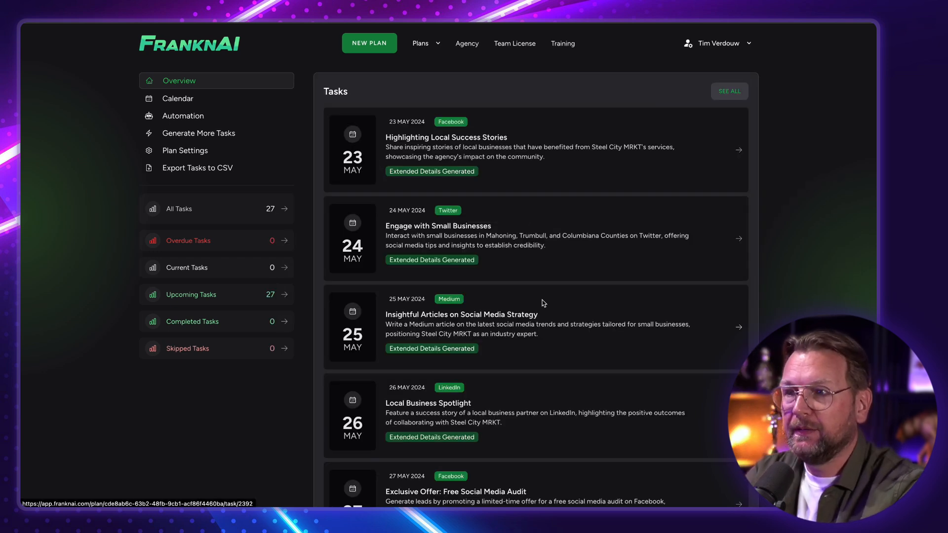
scroll(down, 3)
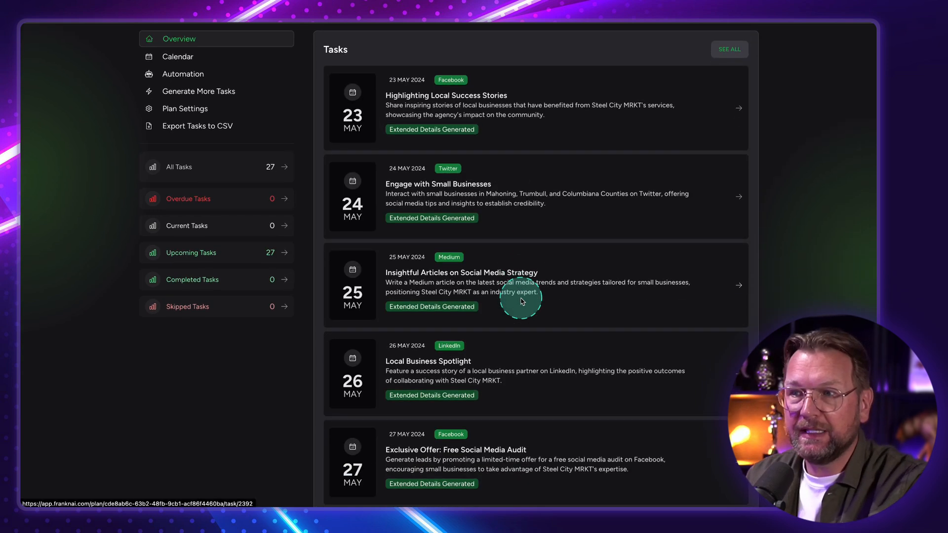
scroll(down, 3)
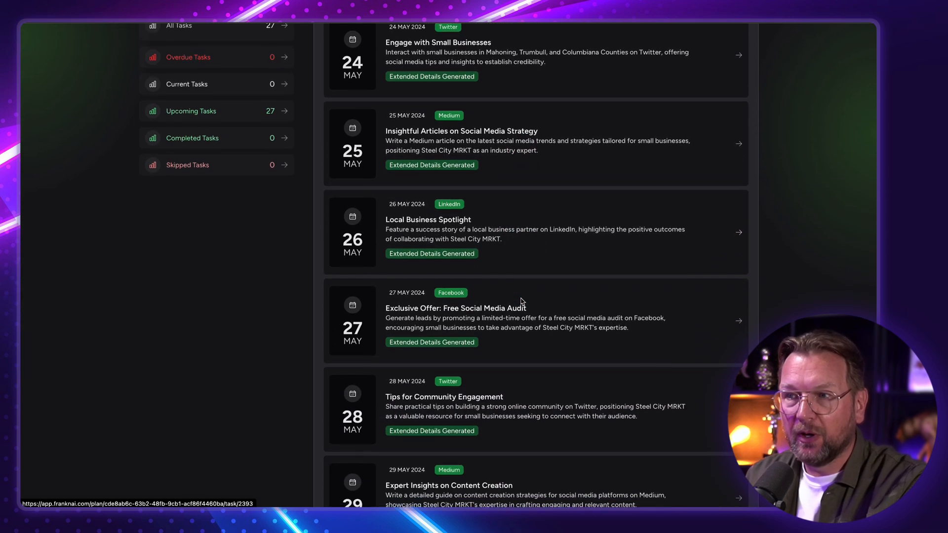
scroll(down, 3)
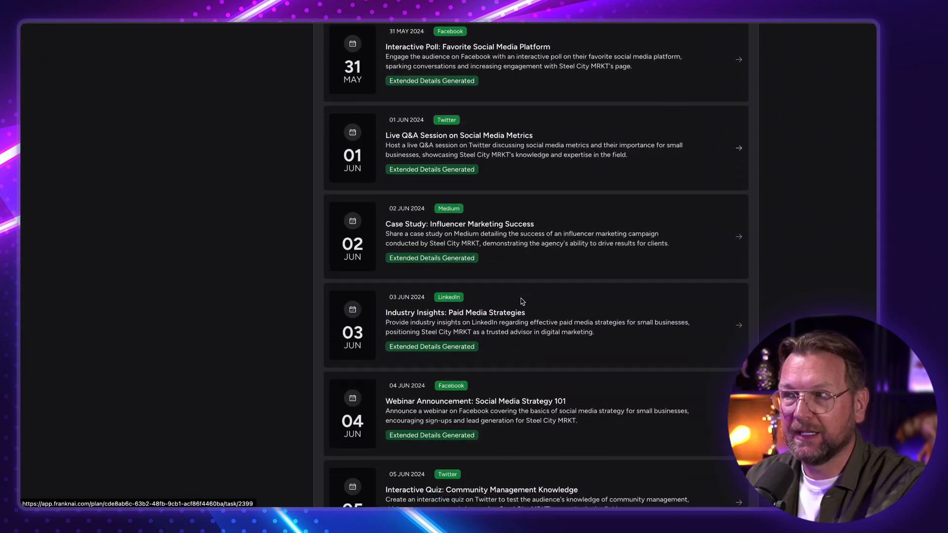
scroll(down, 3)
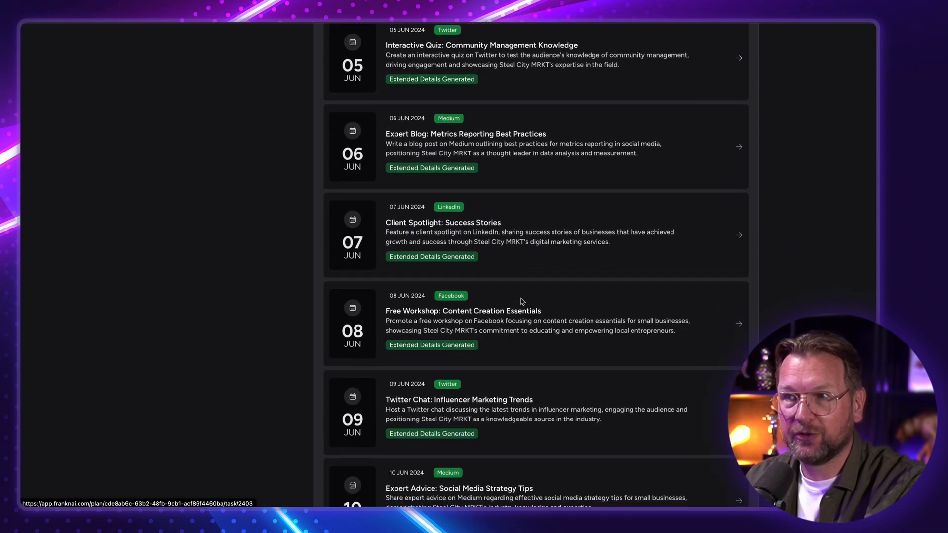
scroll(up, 3)
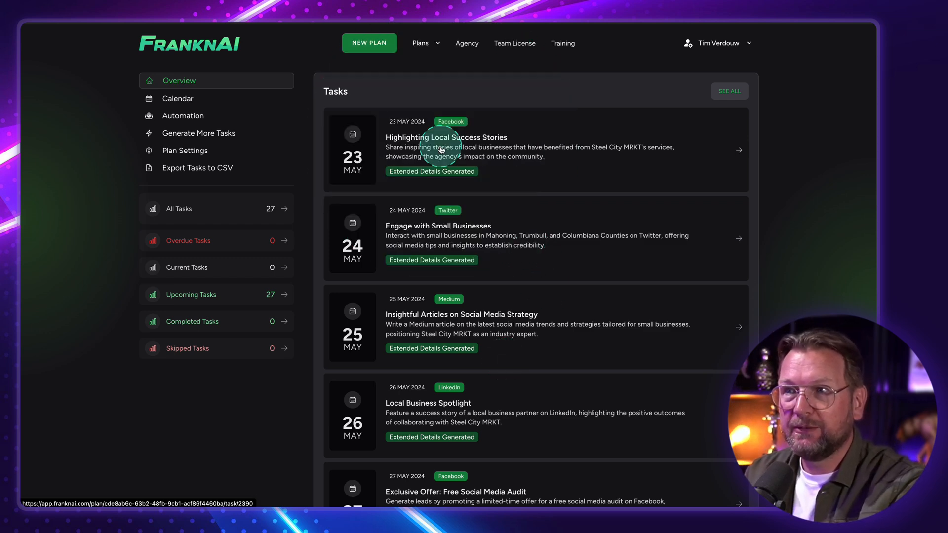
View the Highlighting Local Success Stories task's generated post text and uploaded images
click(445, 147)
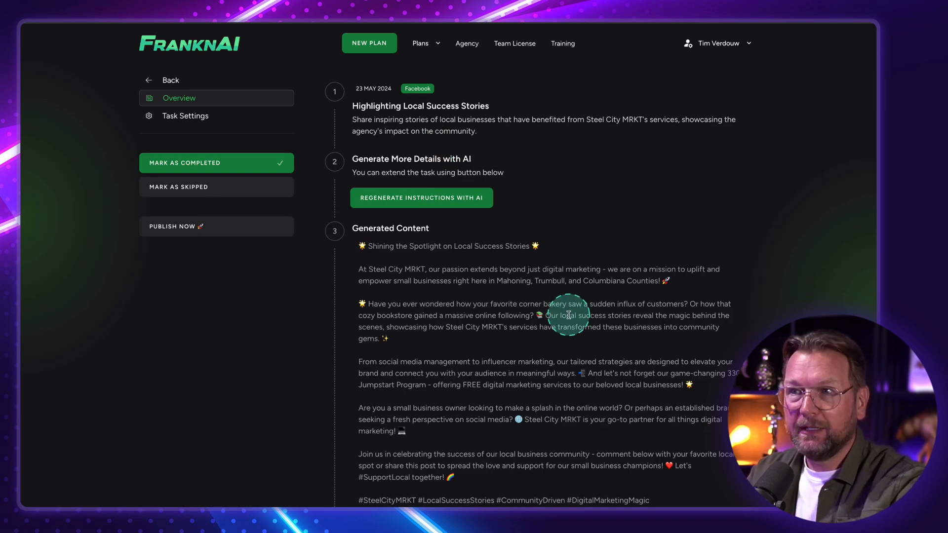
scroll(down, 3)
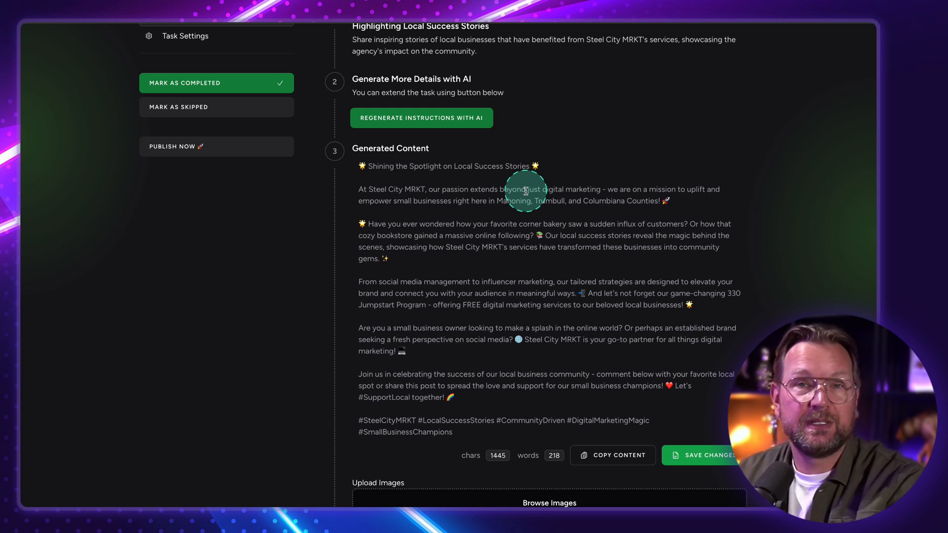
mouse_move(515, 201)
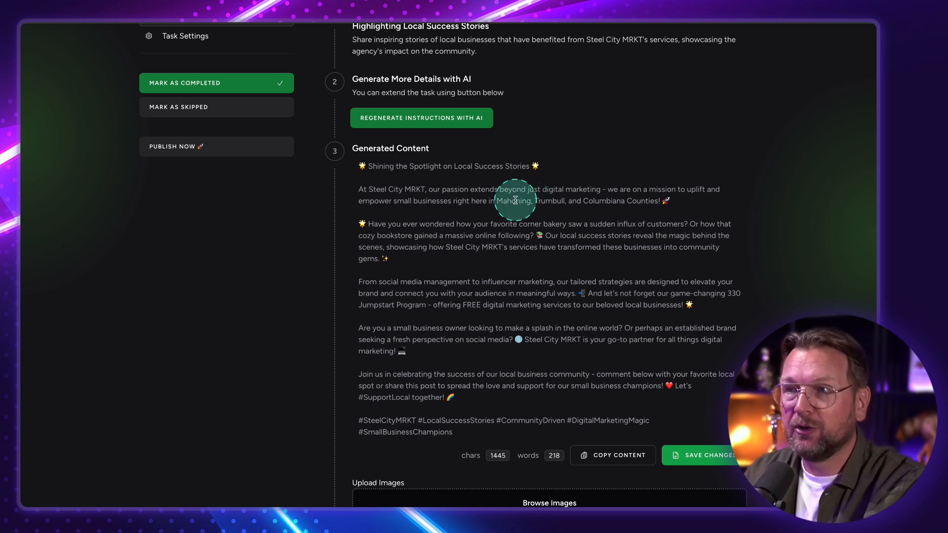
scroll(down, 3)
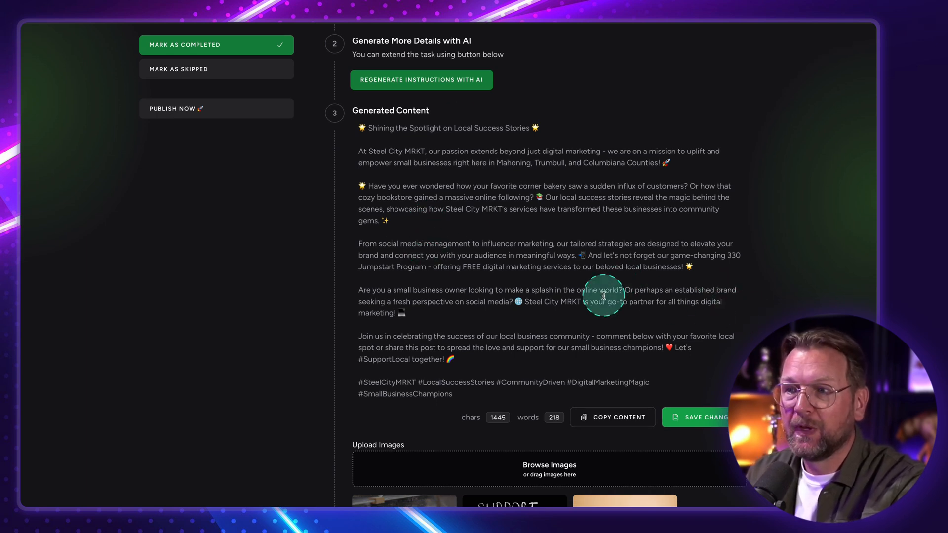
scroll(down, 3)
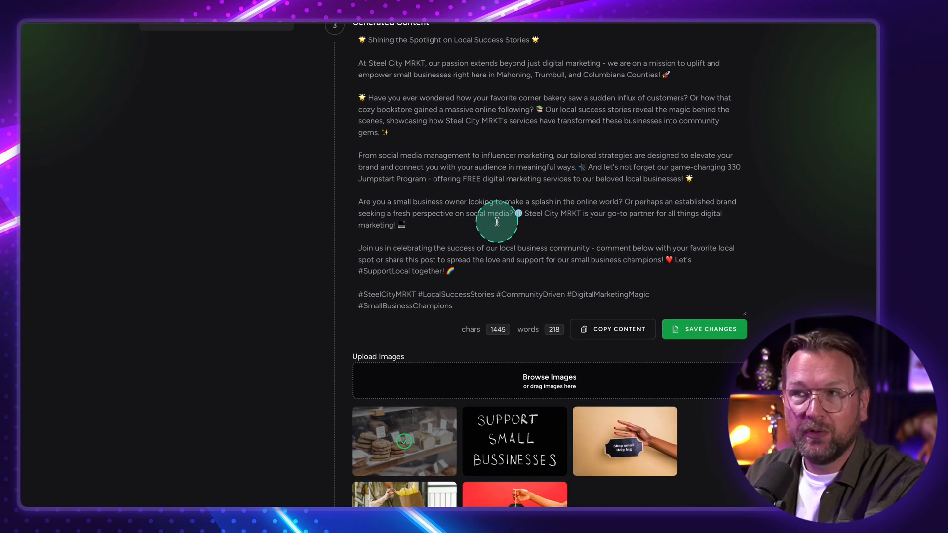
scroll(down, 3)
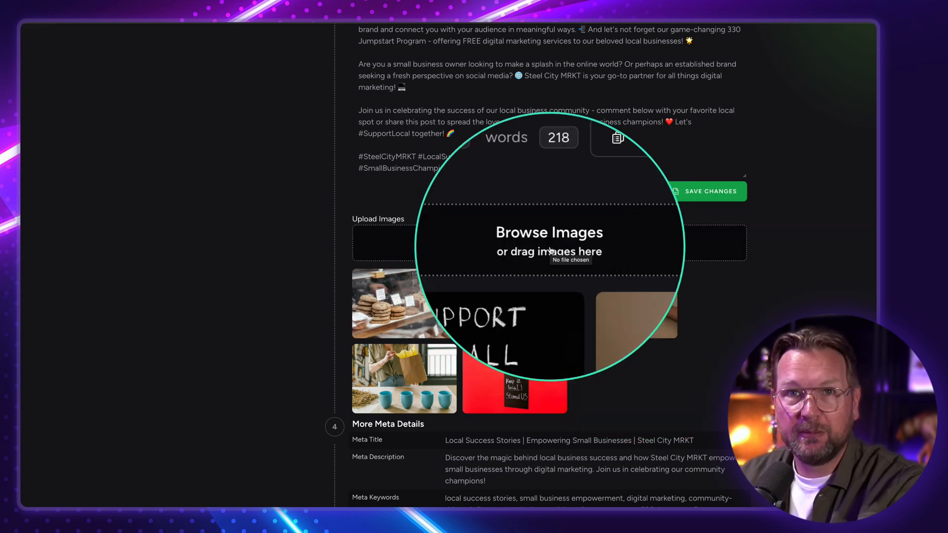
scroll(down, 3)
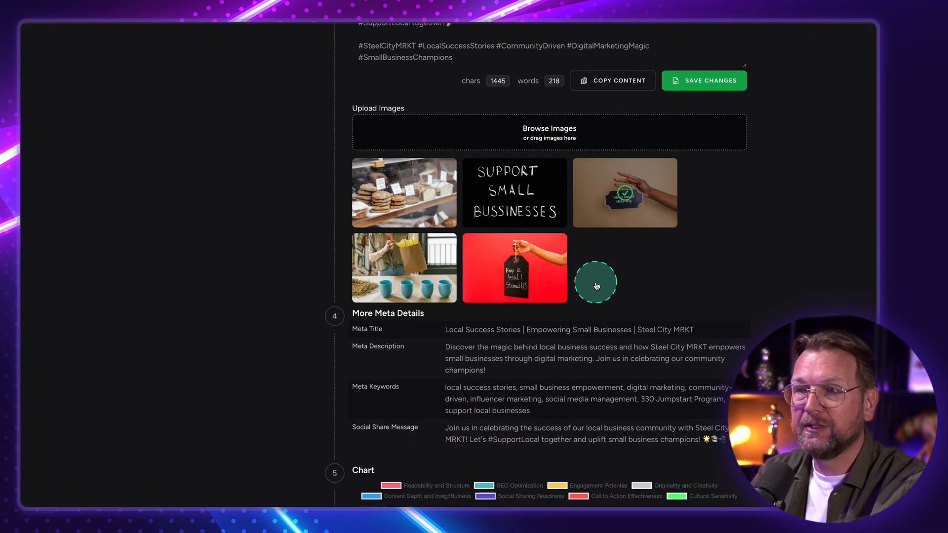
scroll(down, 3)
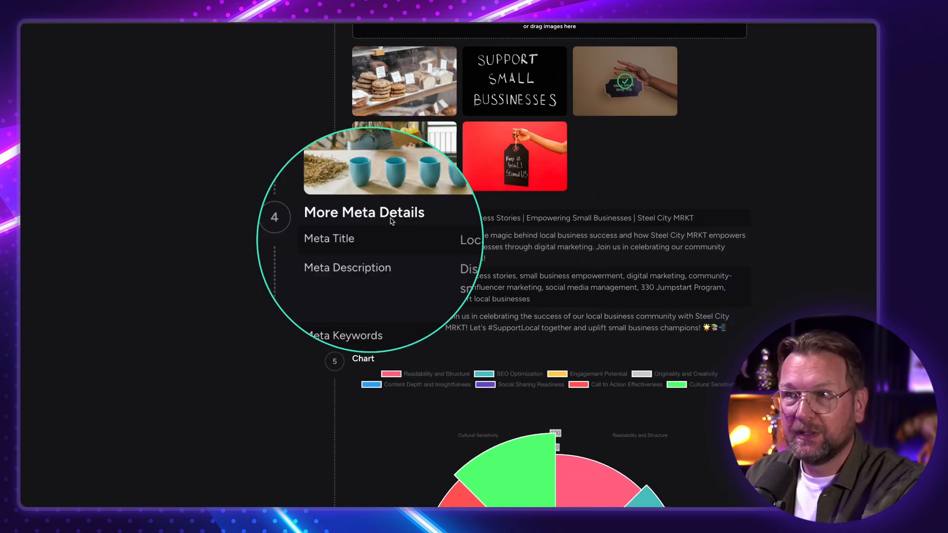
Review the task's meta details and scoring chart further down the page
scroll(down, 3)
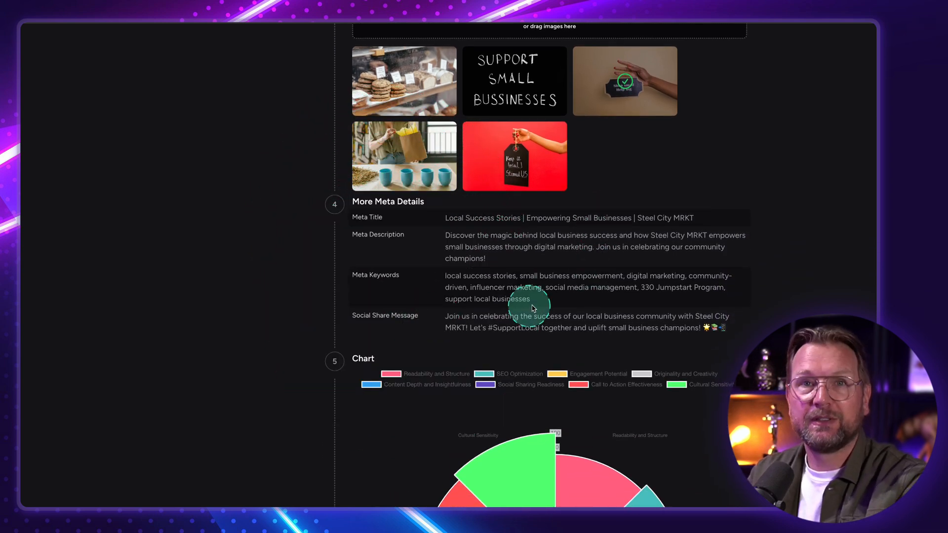
scroll(down, 3)
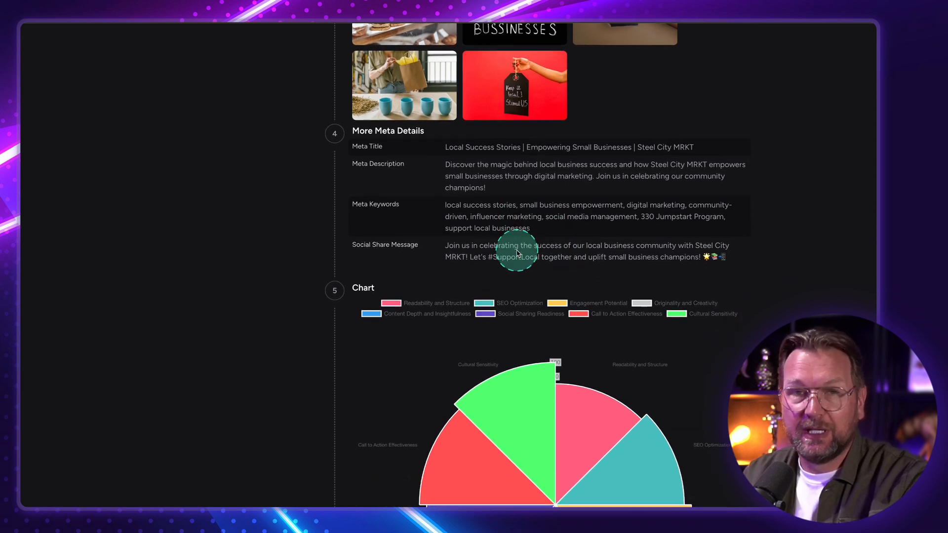
scroll(down, 3)
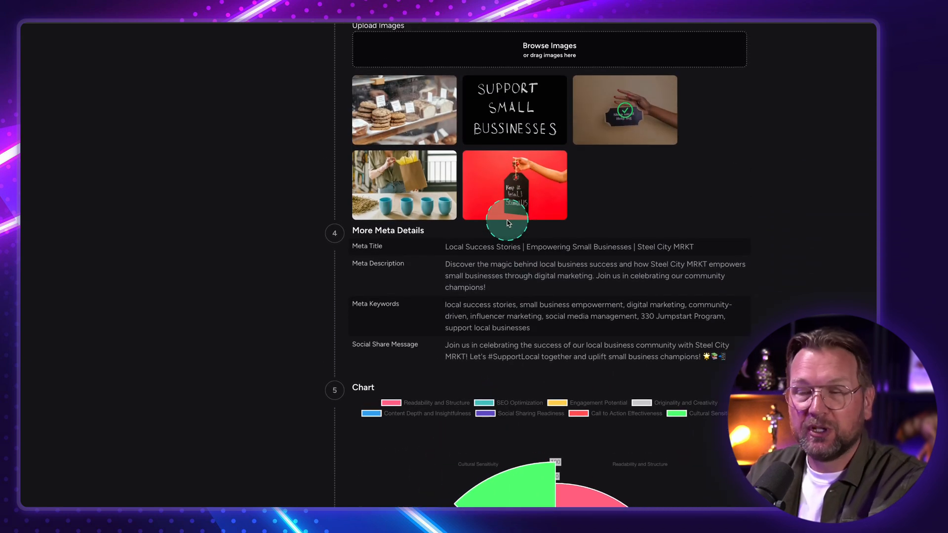
scroll(down, 3)
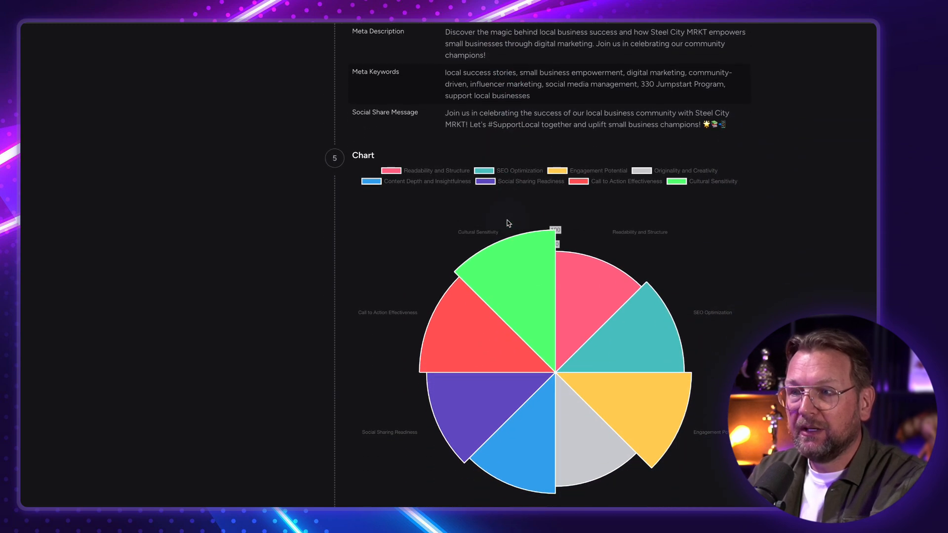
scroll(down, 3)
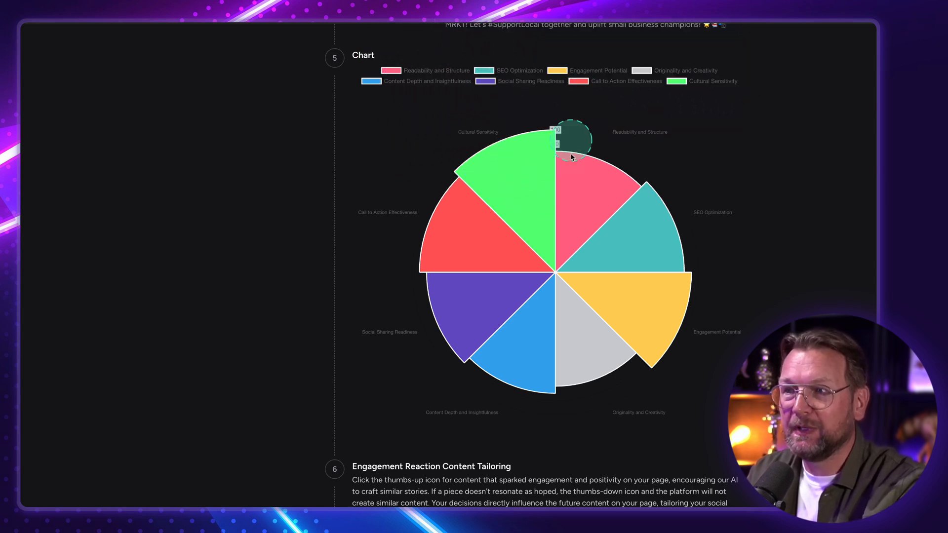
scroll(down, 3)
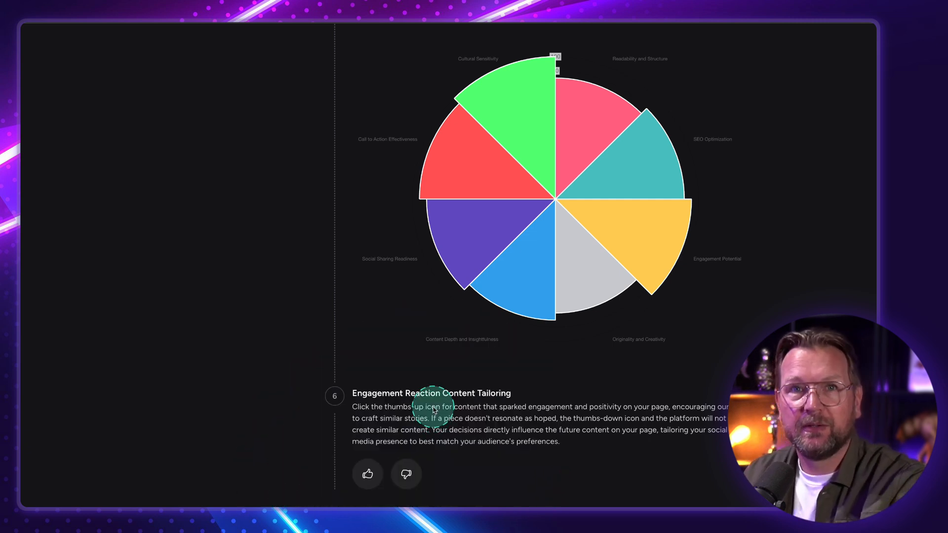
scroll(down, 3)
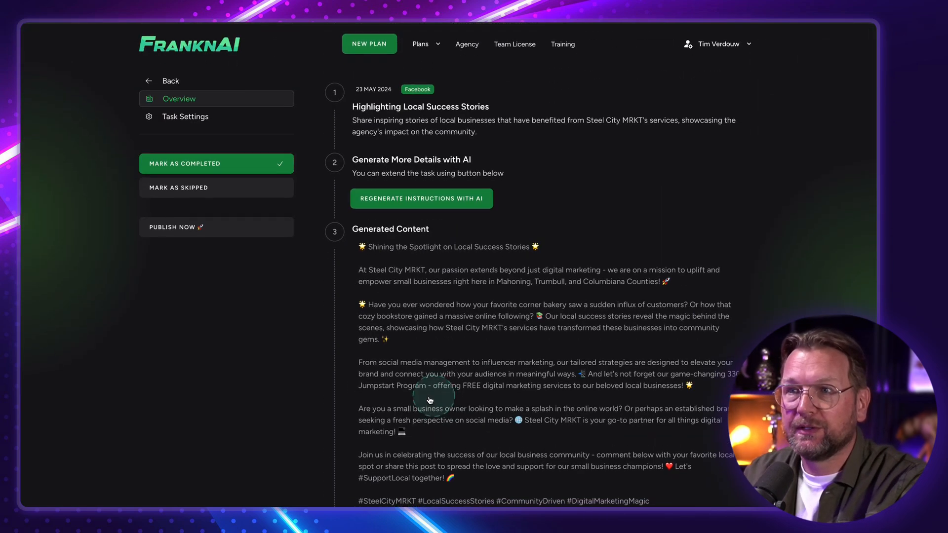
mouse_move(380, 413)
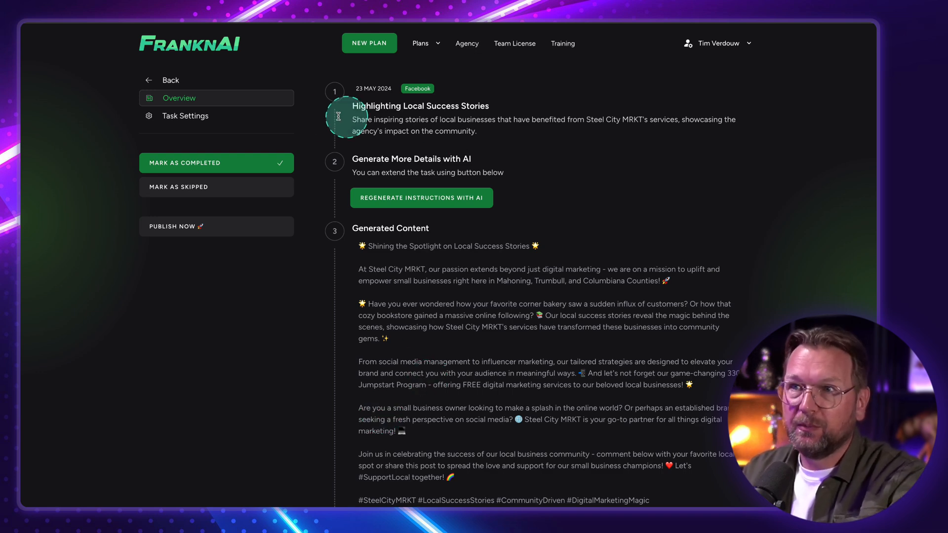
From the plan calendar, reach the 27 May Exclusive Offer: Free Social Media Audit task's settings
click(162, 80)
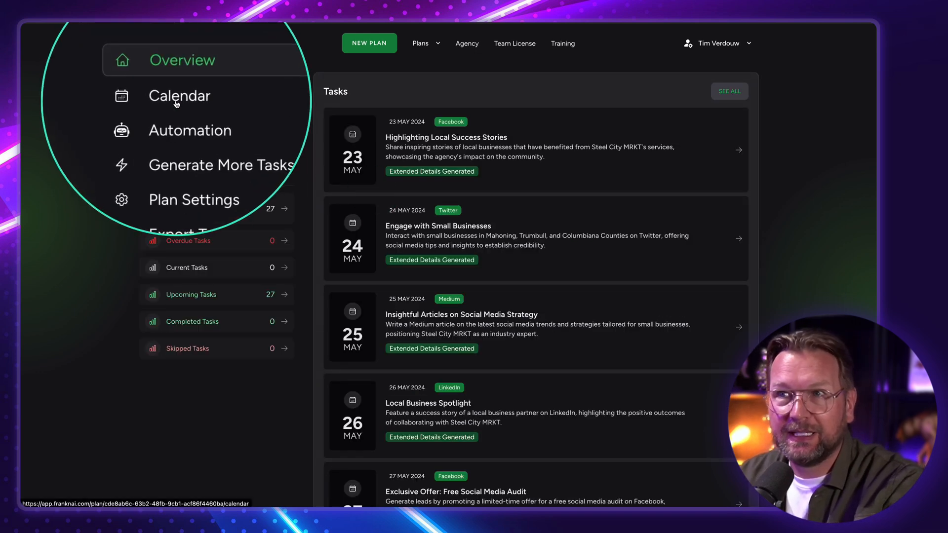
click(179, 96)
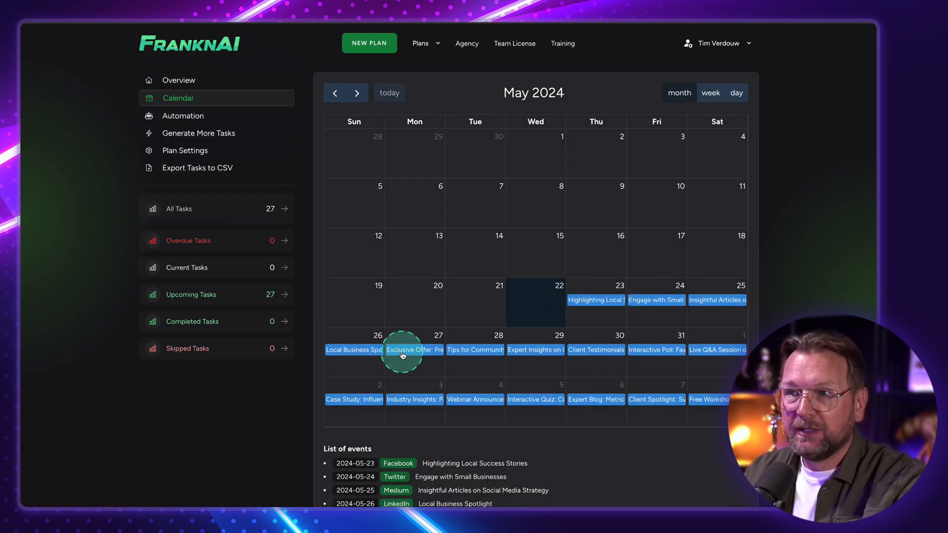
click(414, 349)
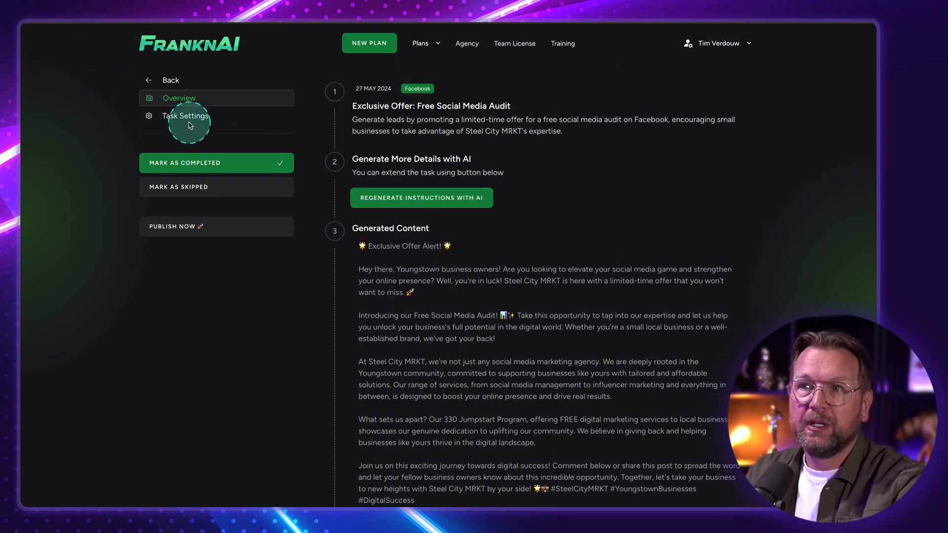
click(186, 115)
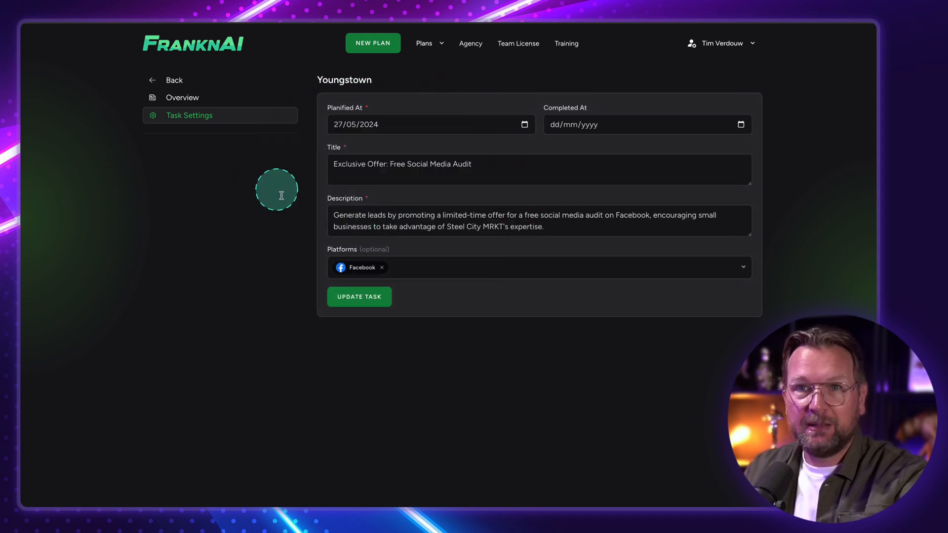
Select the task title, update the task, and go to the plan's Automation page
triple_click(401, 163)
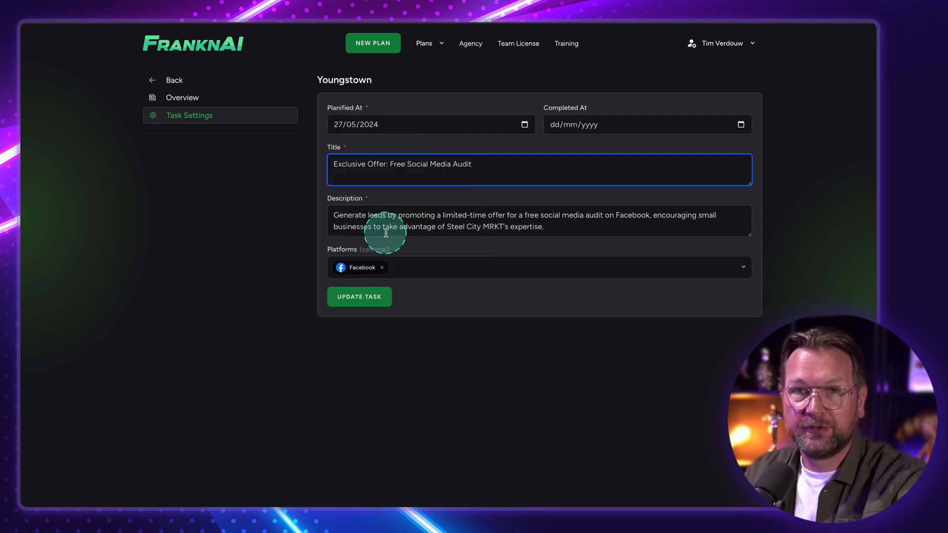
mouse_move(436, 181)
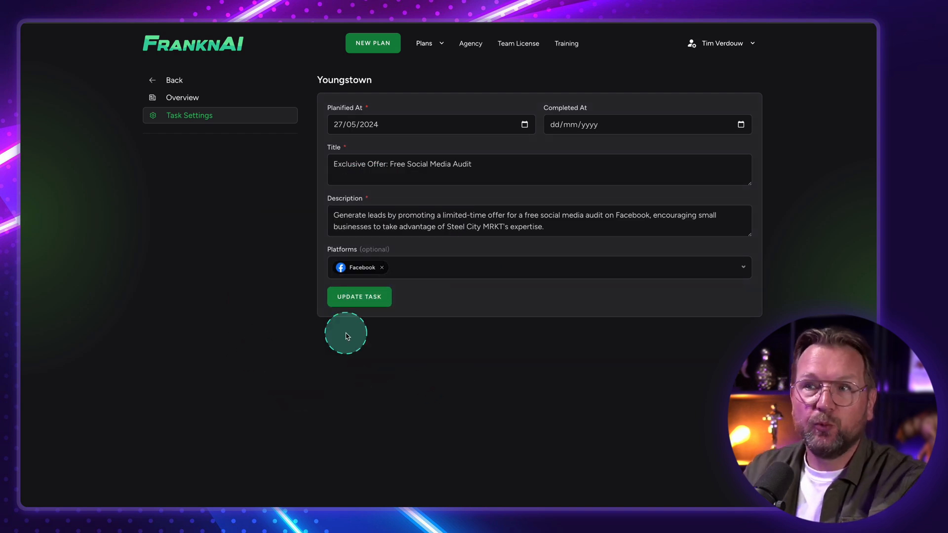
click(182, 97)
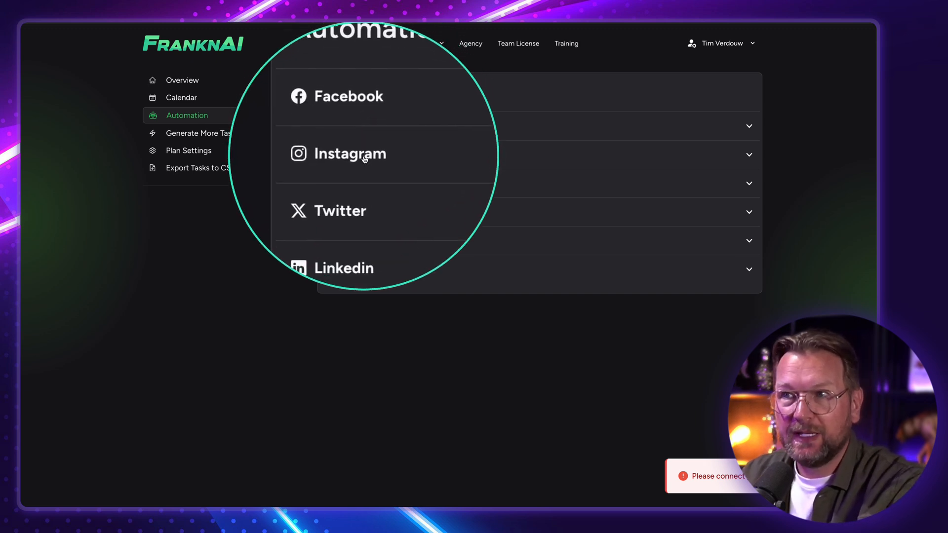
scroll(down, 3)
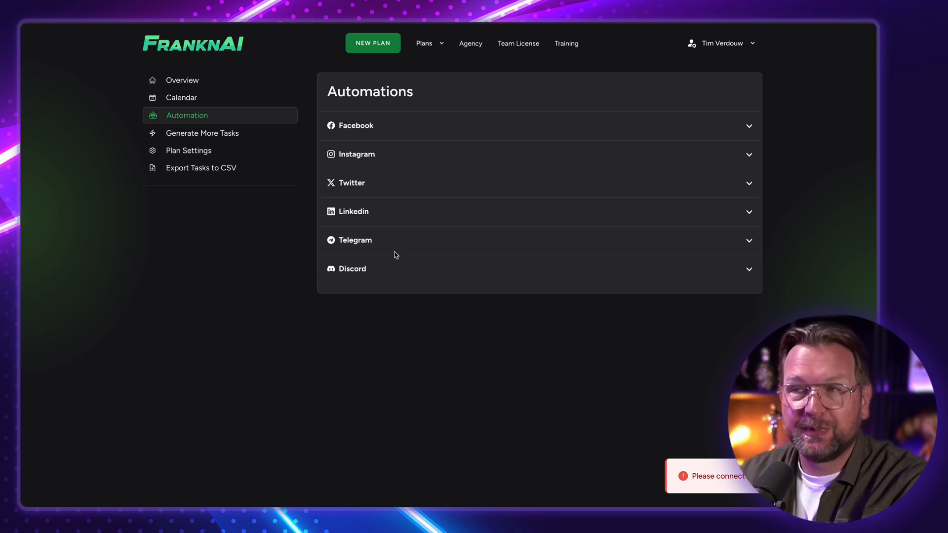
click(416, 140)
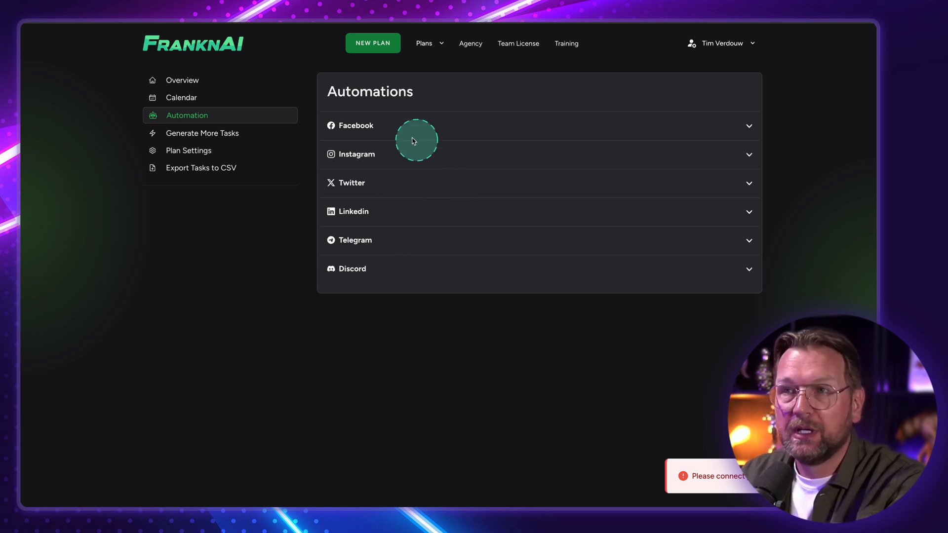
mouse_move(214, 89)
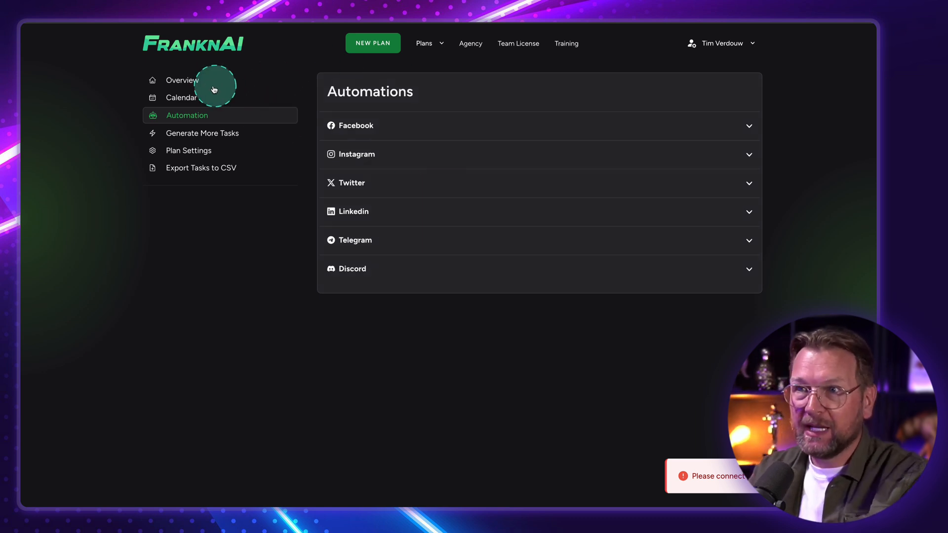
click(179, 80)
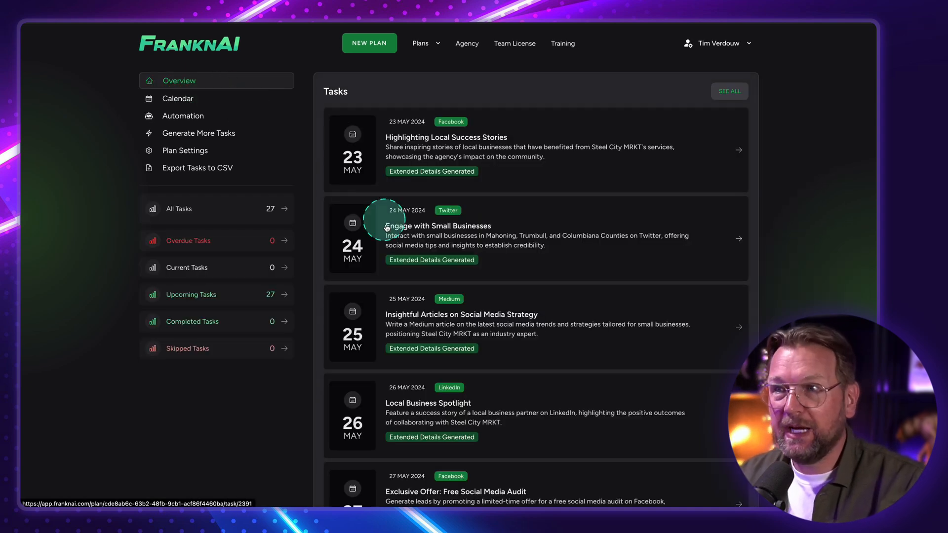
Review the Engage with Small Businesses and Insightful Articles on Social Media Strategy tasks
scroll(down, 3)
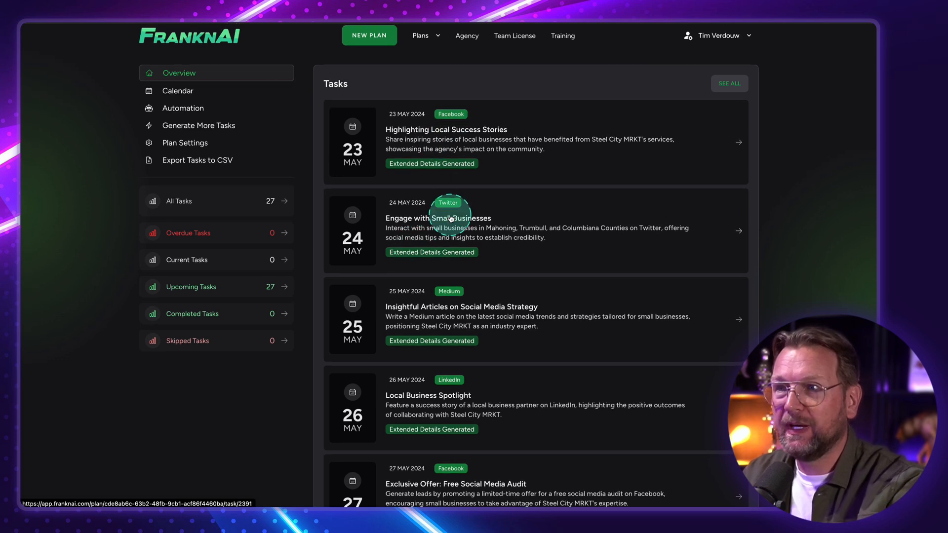
click(438, 217)
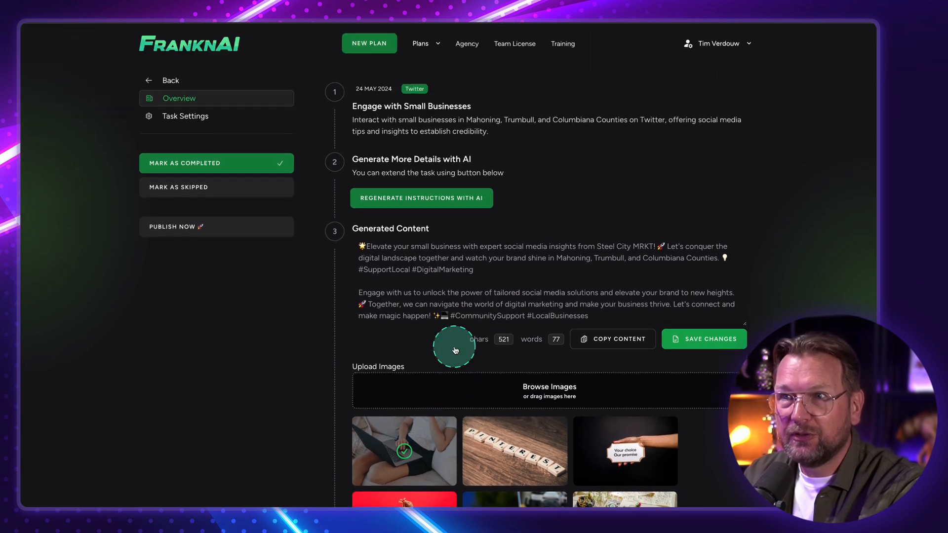
click(163, 80)
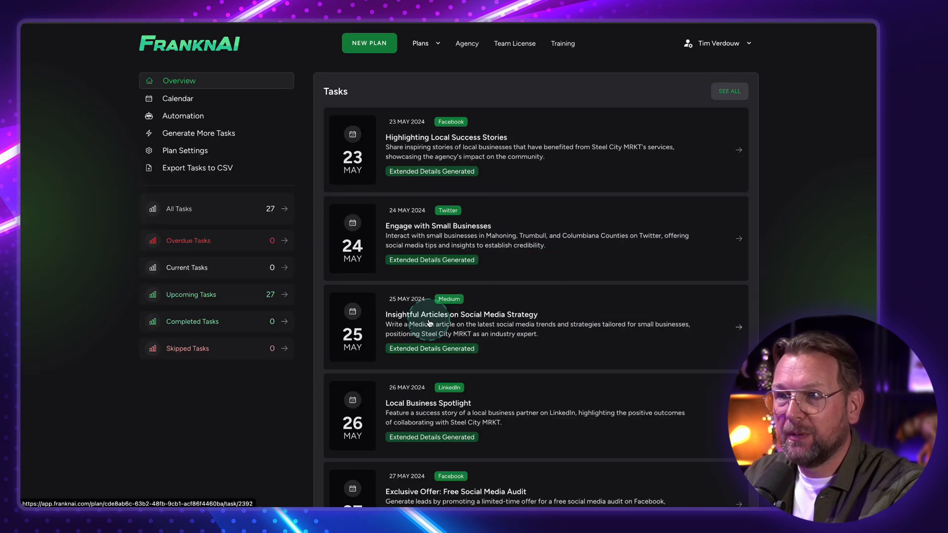
click(461, 314)
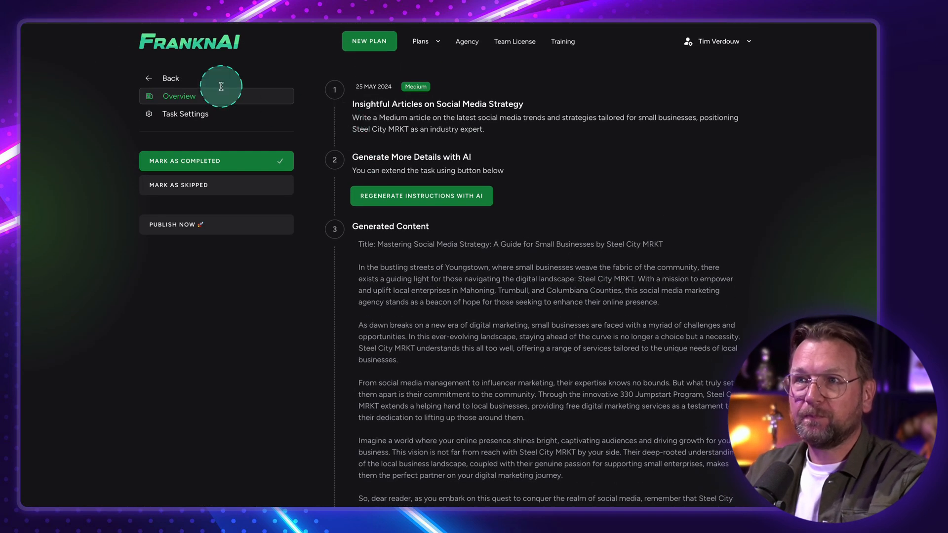
click(170, 78)
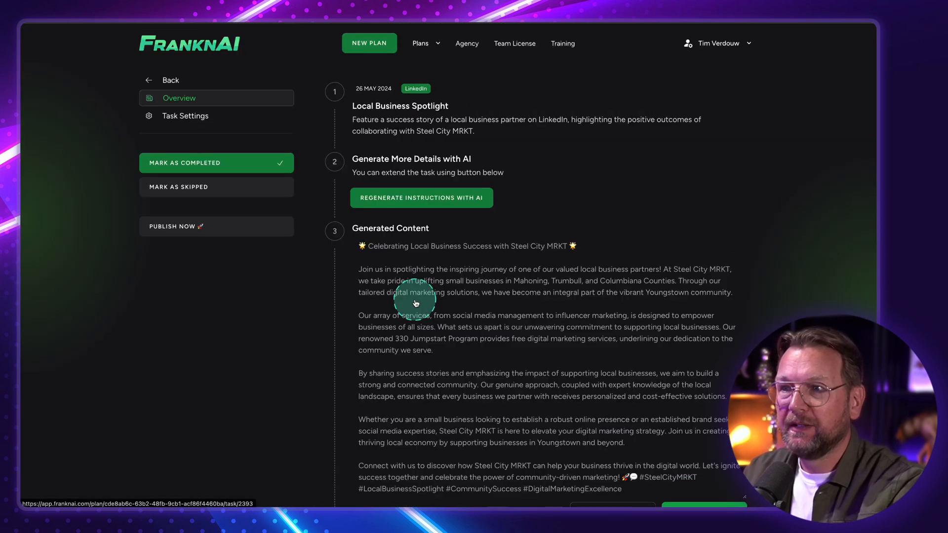
Return to the task overview and show the plan's calendar for May 2024
scroll(down, 3)
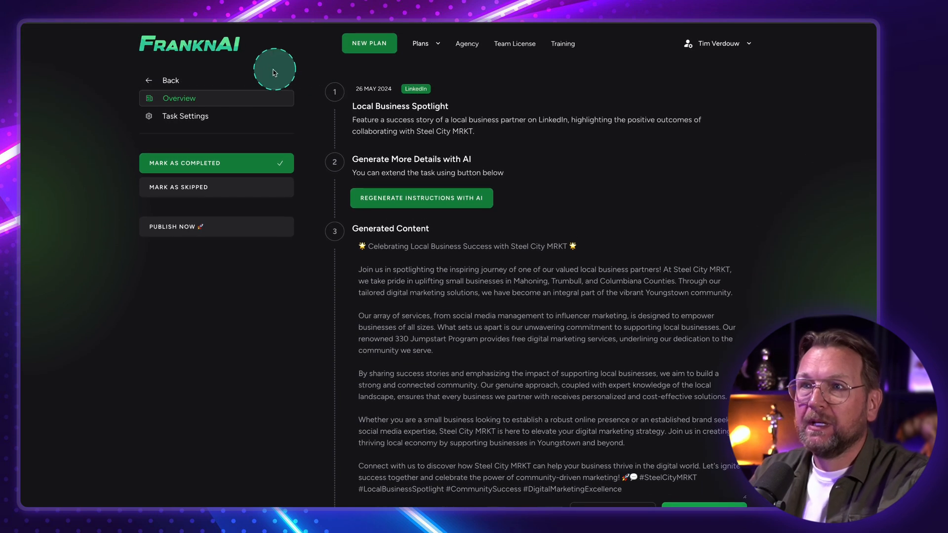
click(164, 80)
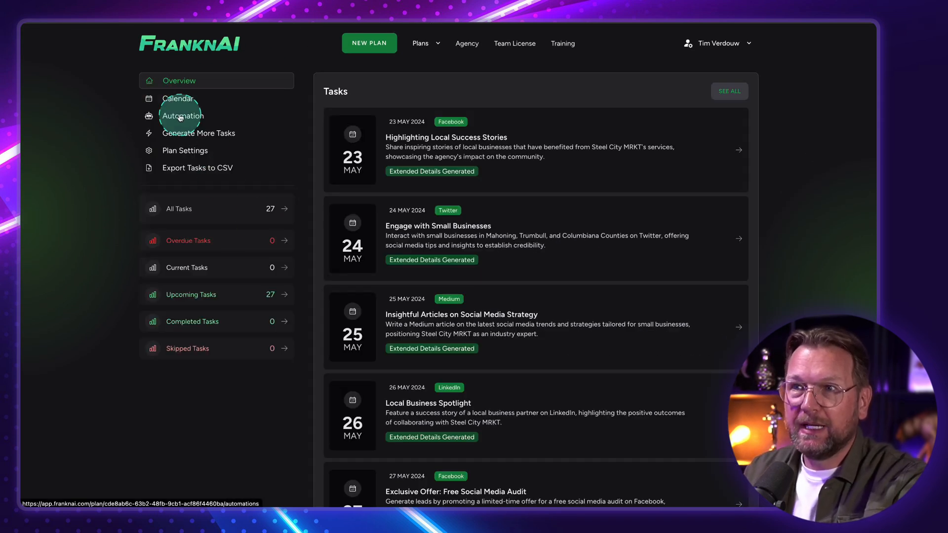
click(178, 98)
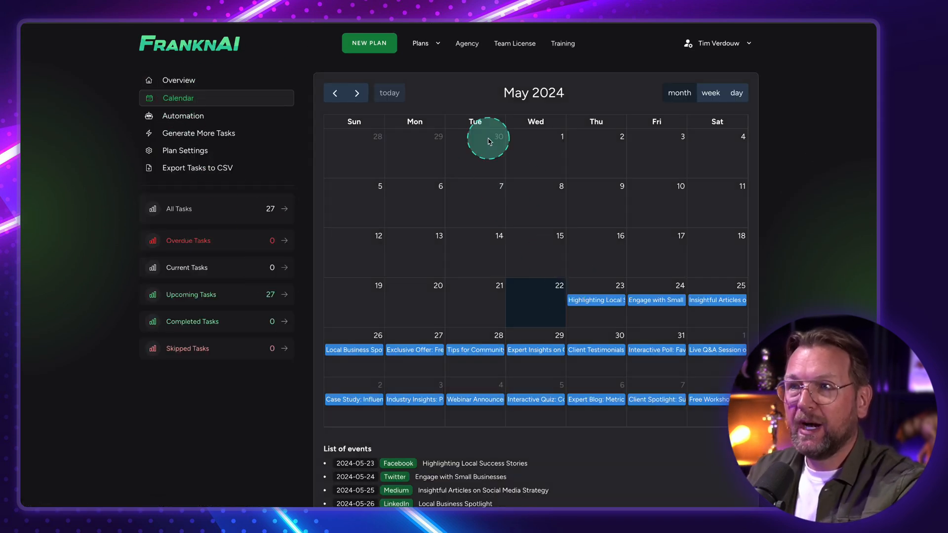
Advance the calendar to June 2024 and bring up the Generate More Tasks form
click(356, 93)
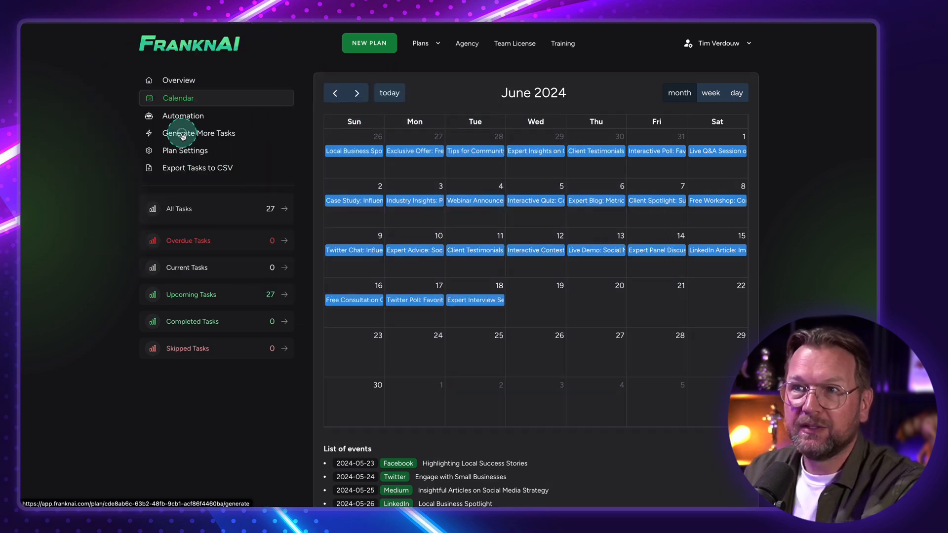
click(198, 133)
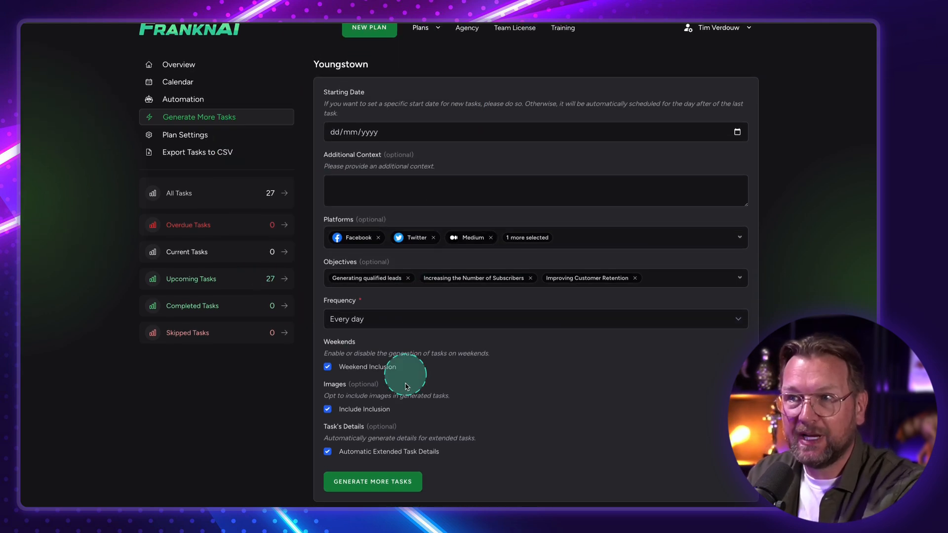
mouse_move(214, 117)
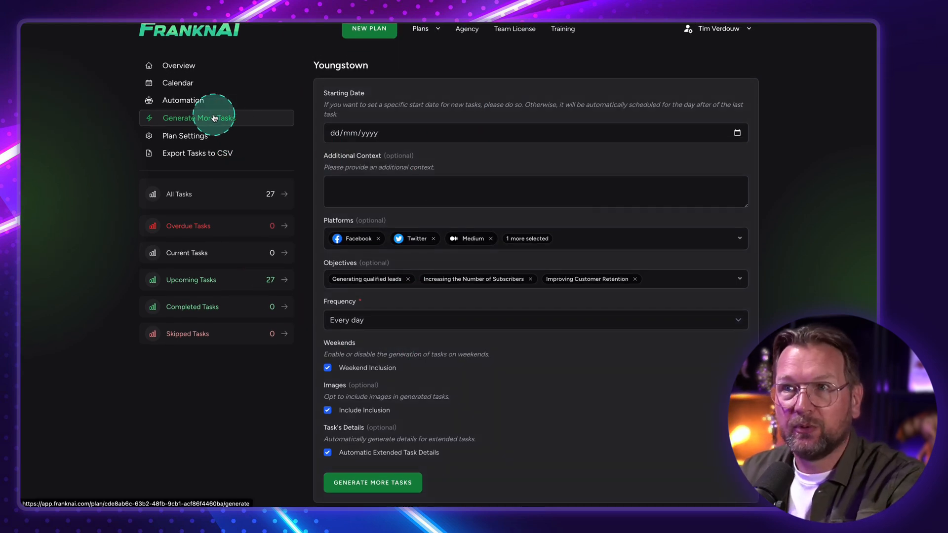
mouse_move(392, 199)
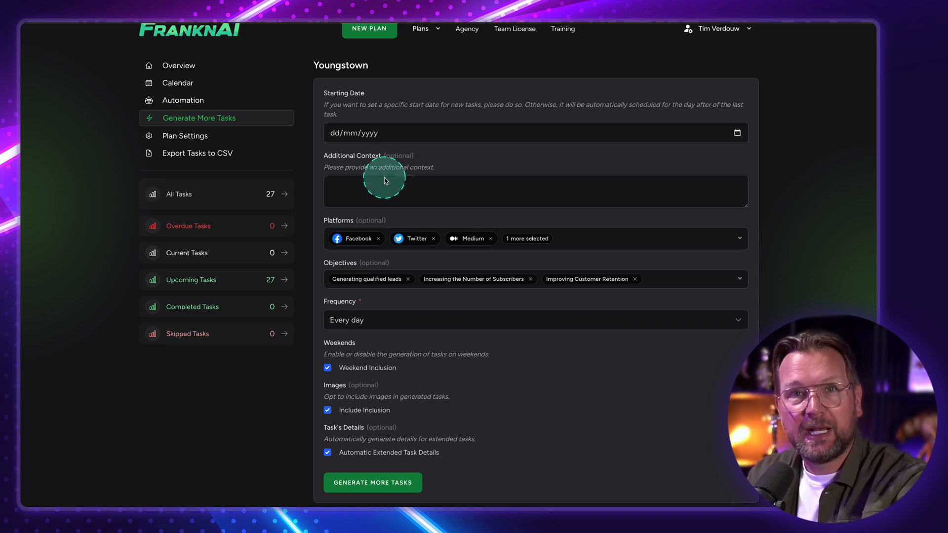
mouse_move(407, 210)
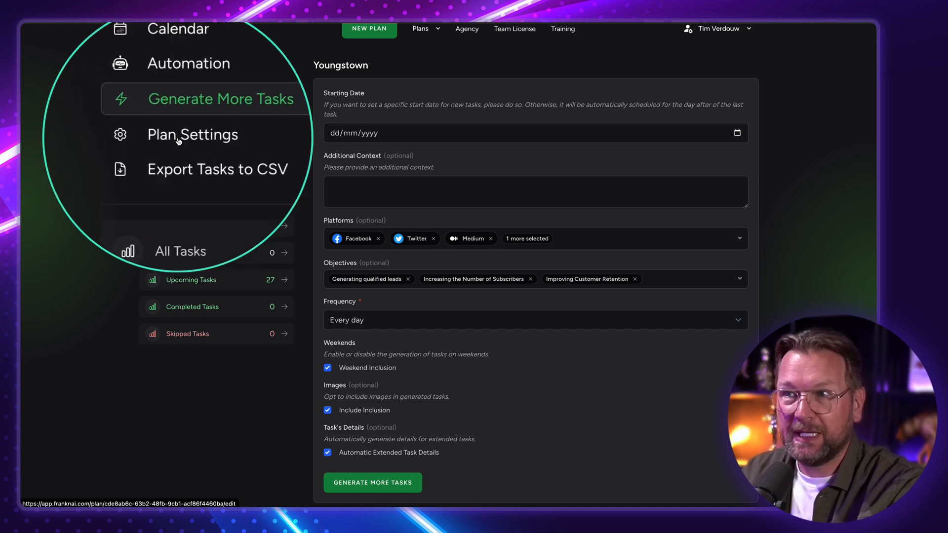
View the Youngstown plan's name and generated business description in Plan Settings, then return to Overview
click(193, 135)
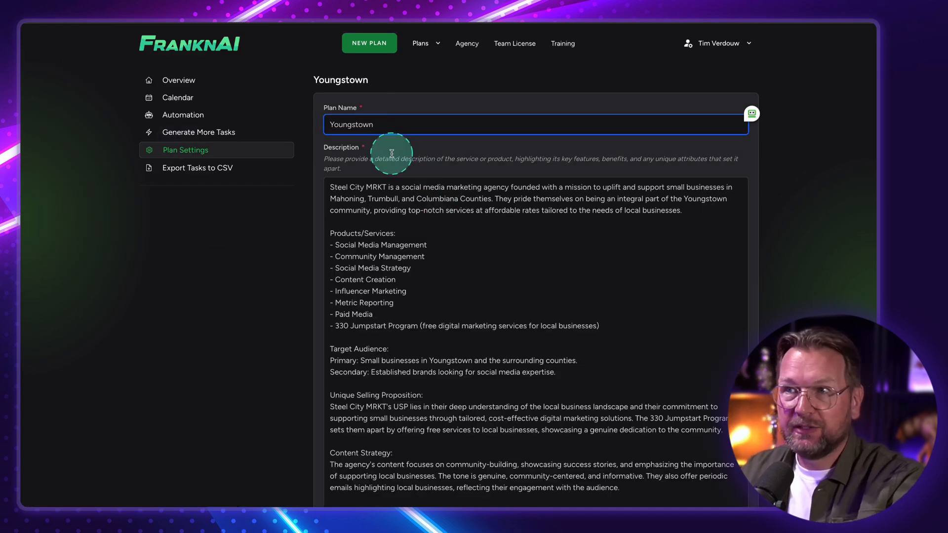
scroll(down, 3)
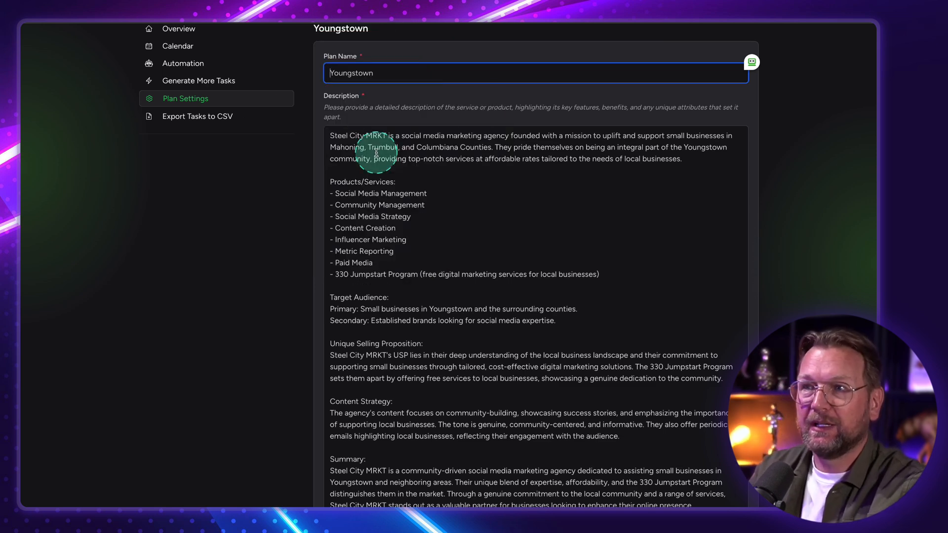
scroll(down, 3)
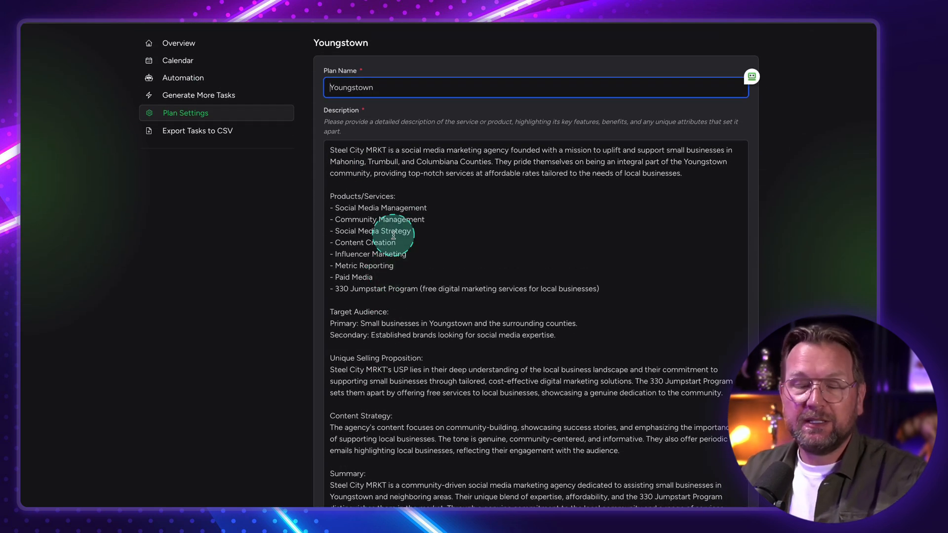
scroll(down, 3)
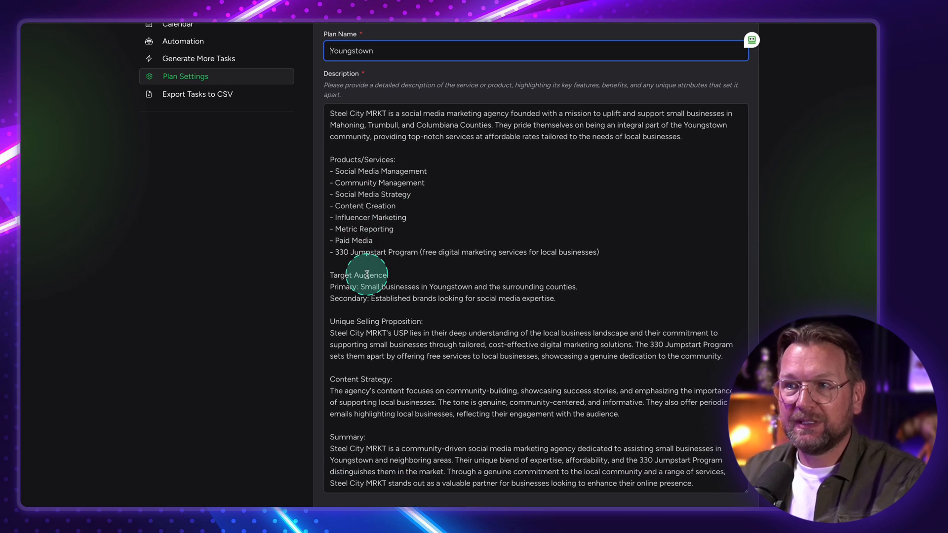
scroll(down, 3)
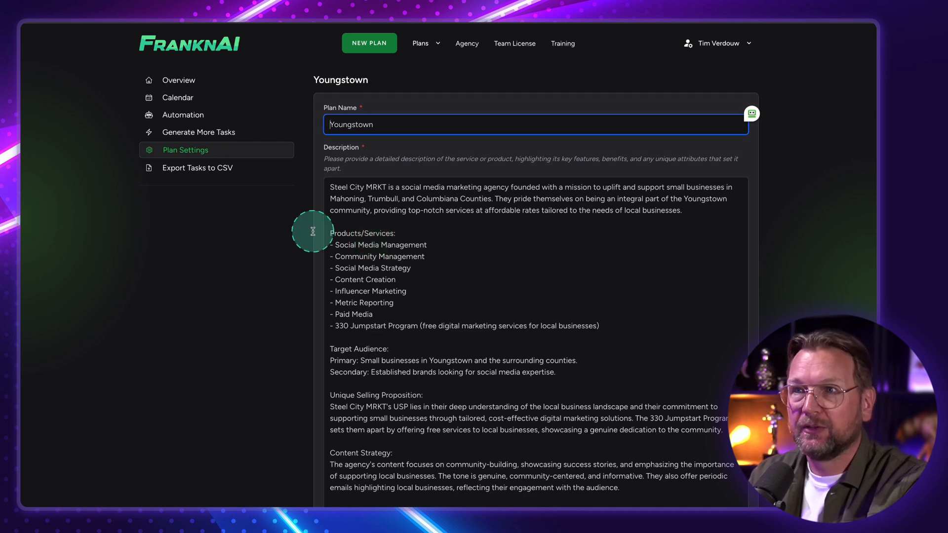
click(178, 80)
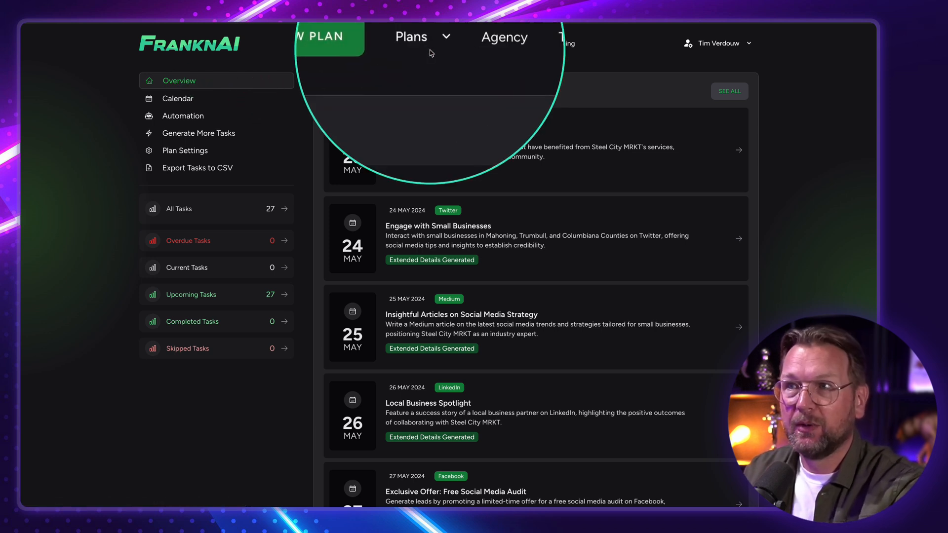
Browse the other plans from the Plans dropdown and land on the four-plan overview
click(419, 37)
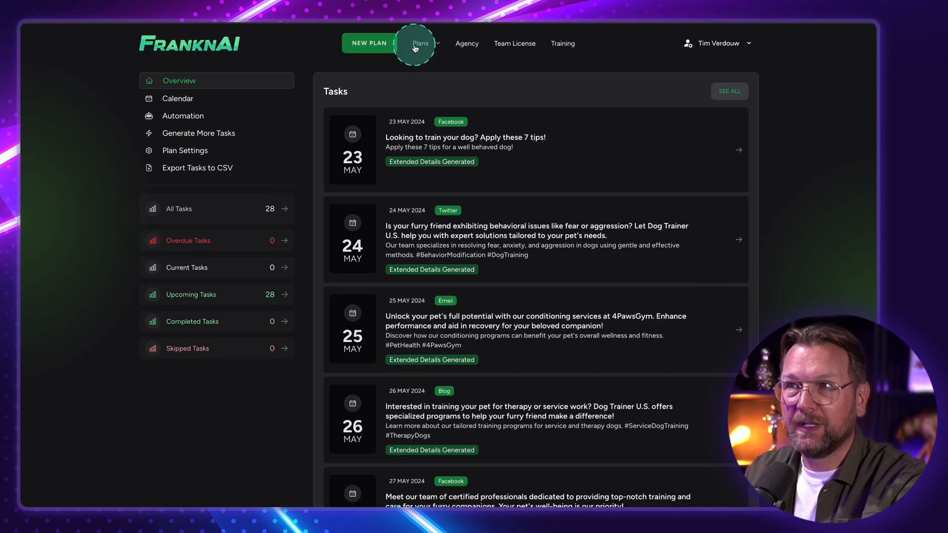
click(420, 42)
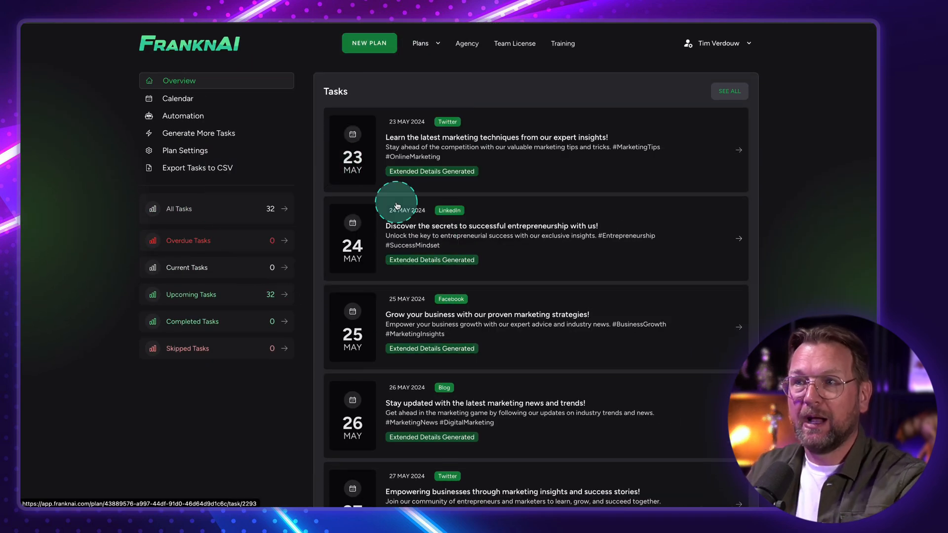
click(368, 43)
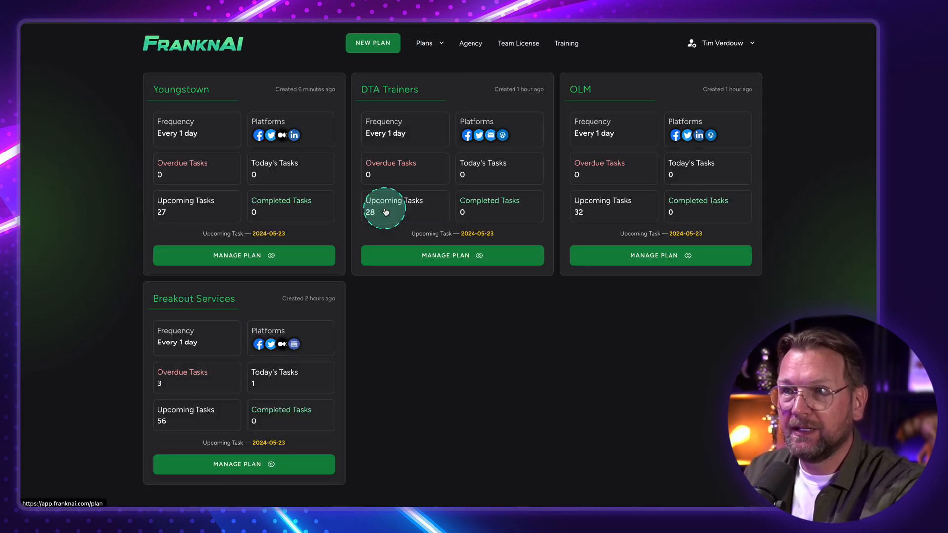
mouse_move(262, 367)
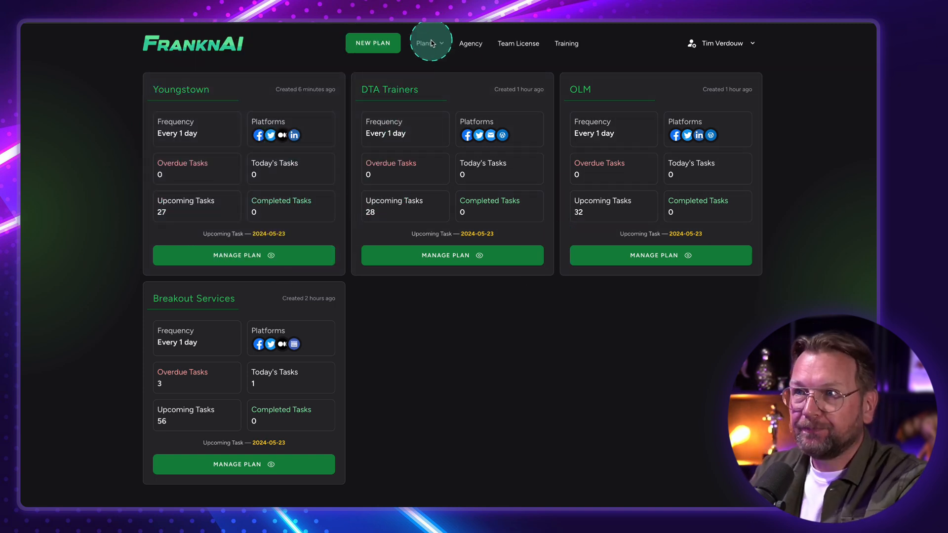
click(430, 43)
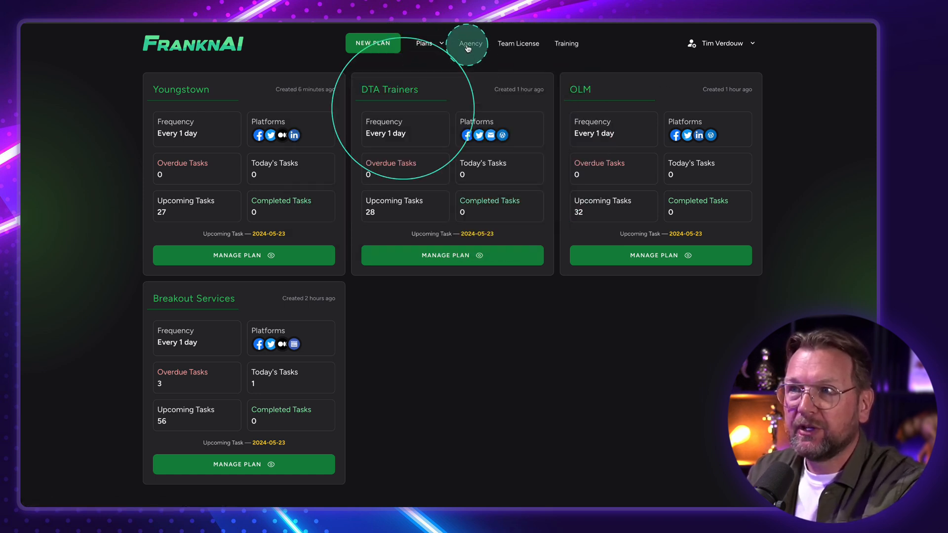
Visit the empty Agency users and Team License pages, then return to the Dashboard
click(470, 43)
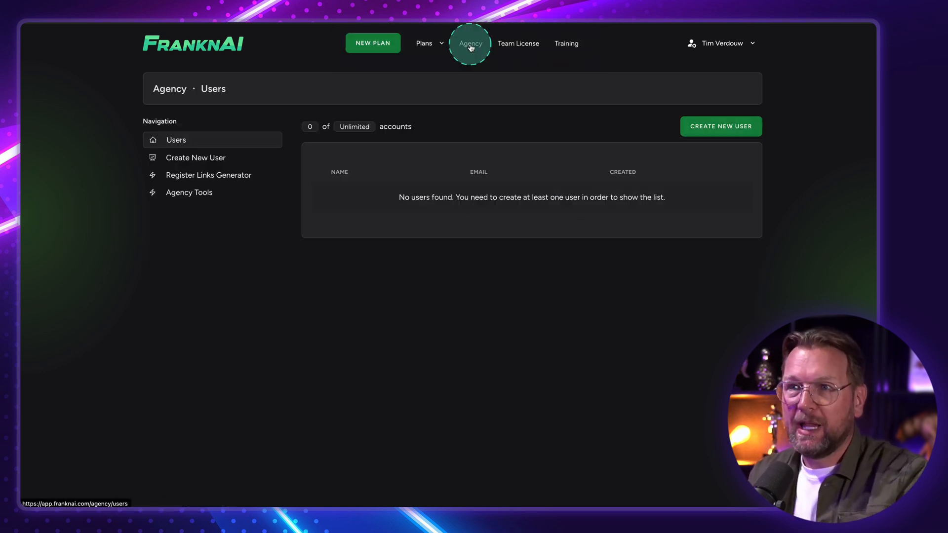
click(195, 158)
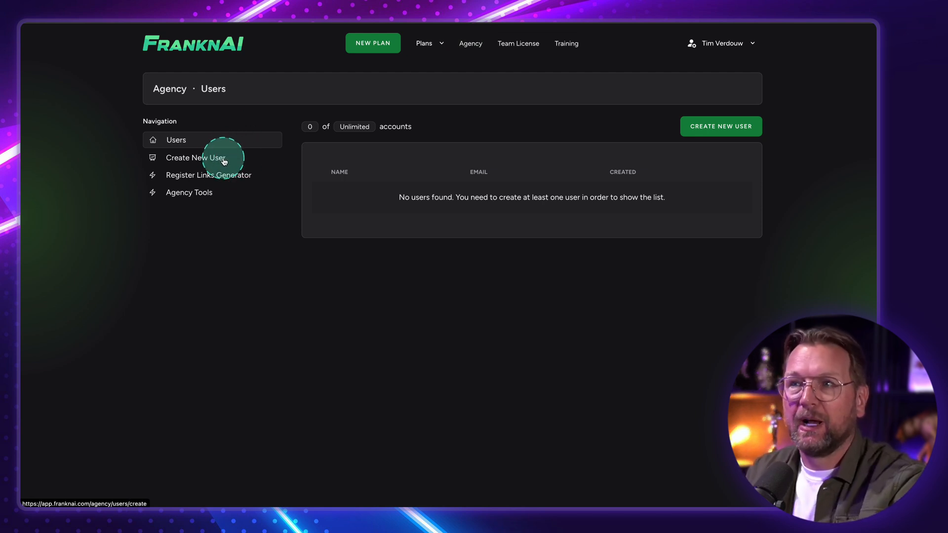
click(517, 43)
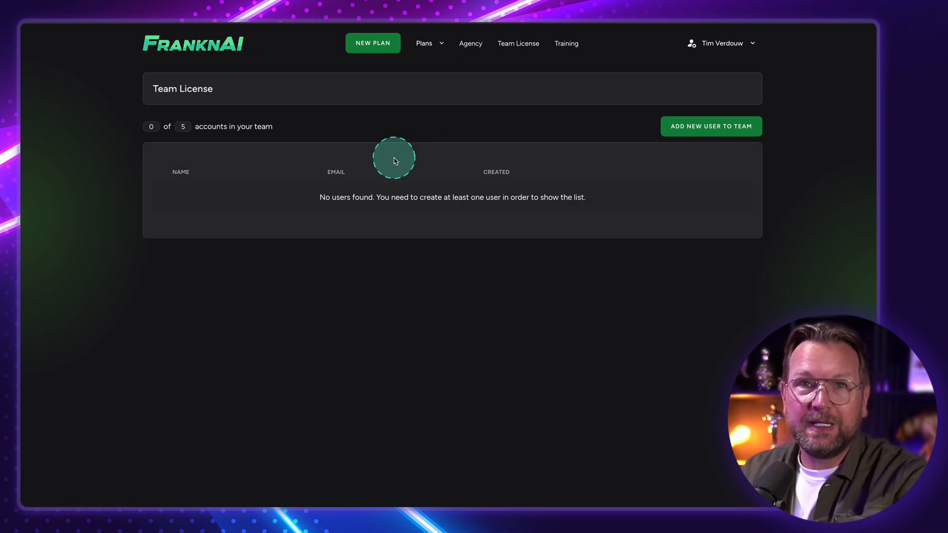
mouse_move(581, 188)
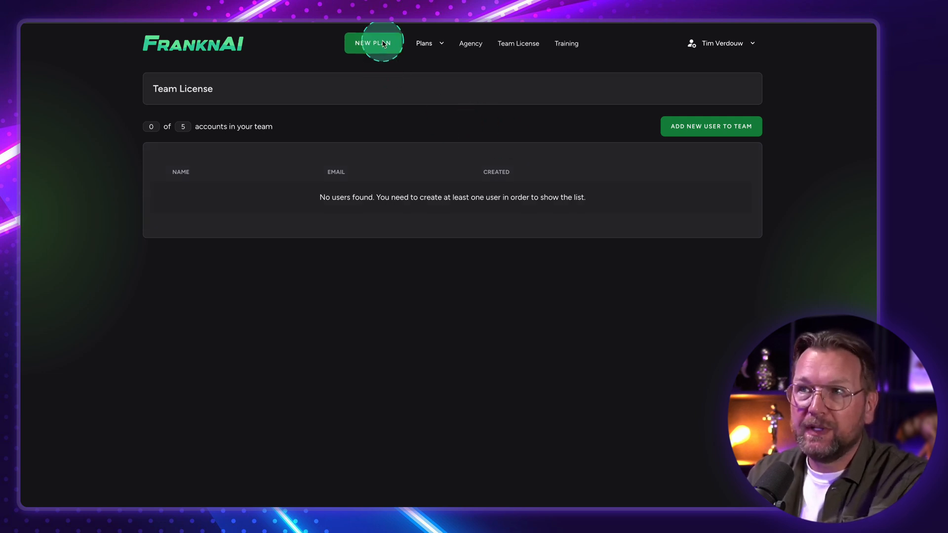
mouse_move(319, 68)
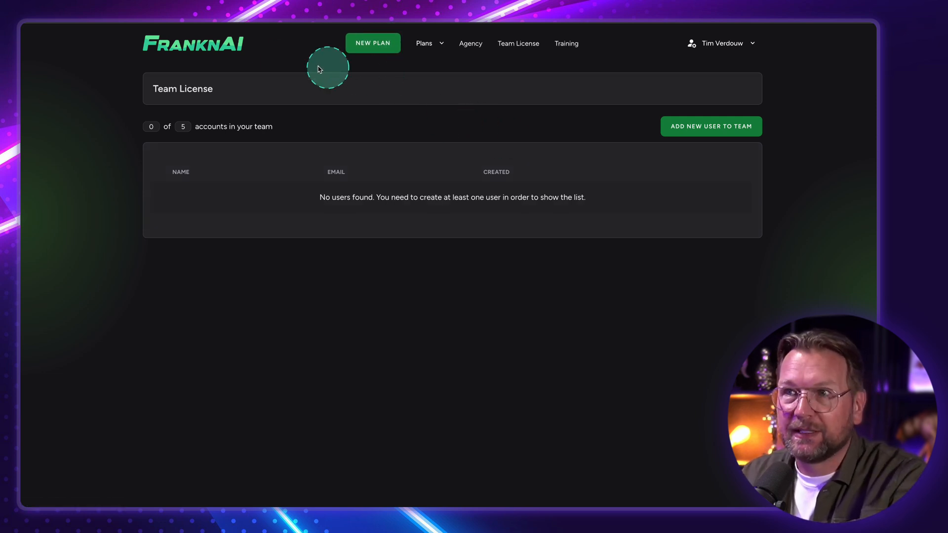
click(193, 42)
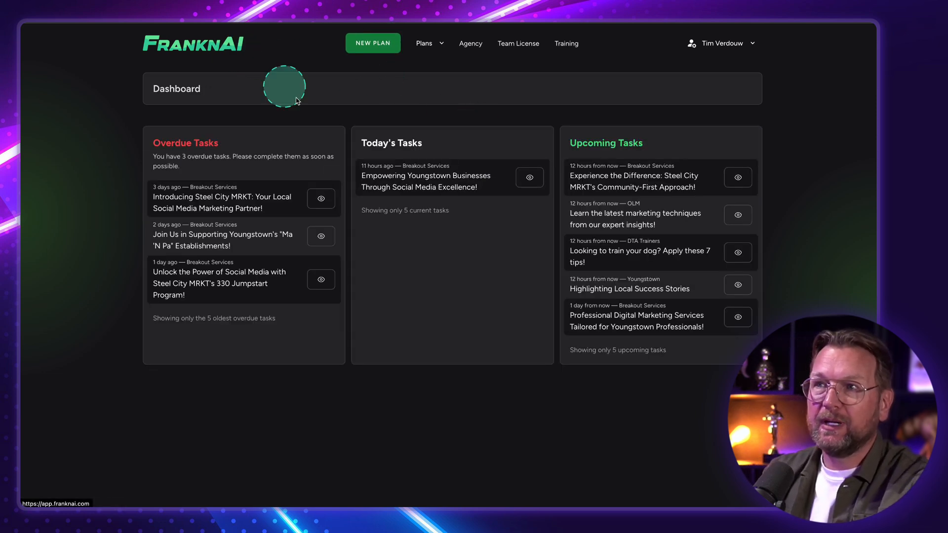